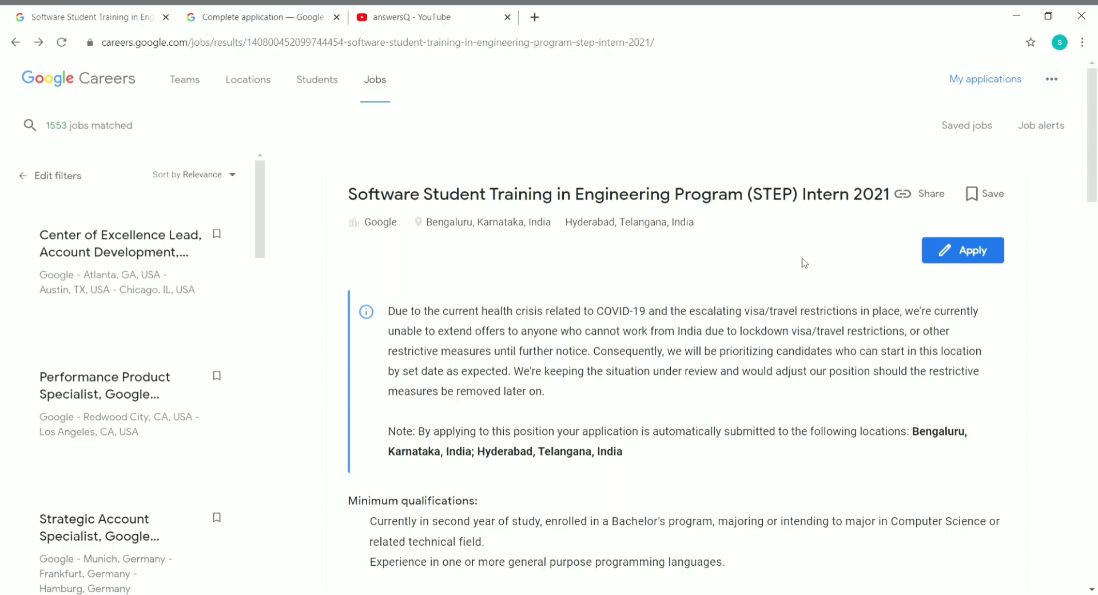
pyautogui.moveTo(765, 248)
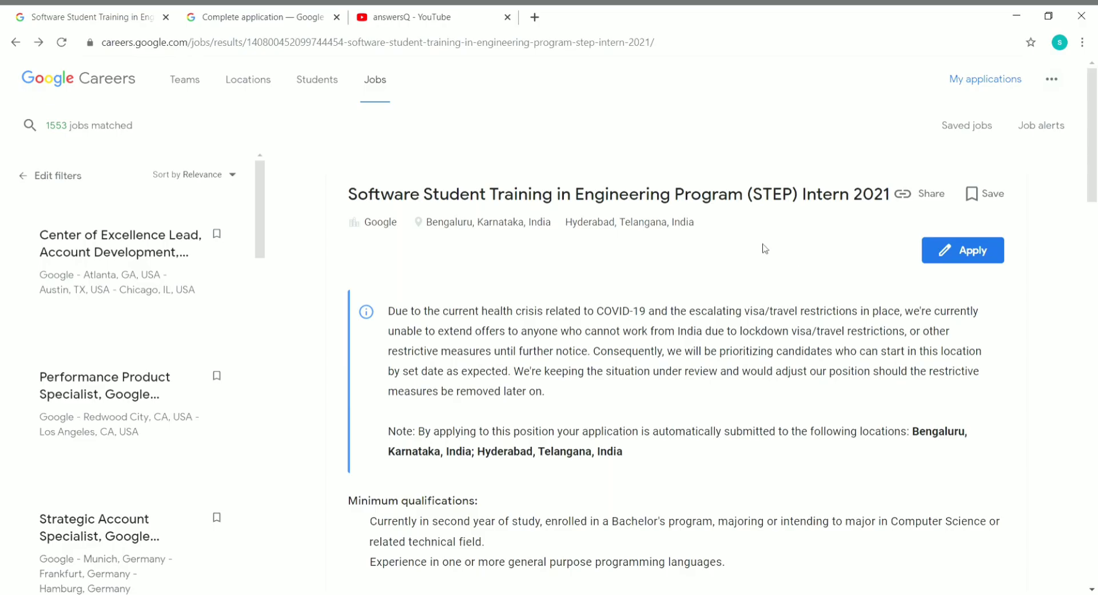
pyautogui.moveTo(829, 222)
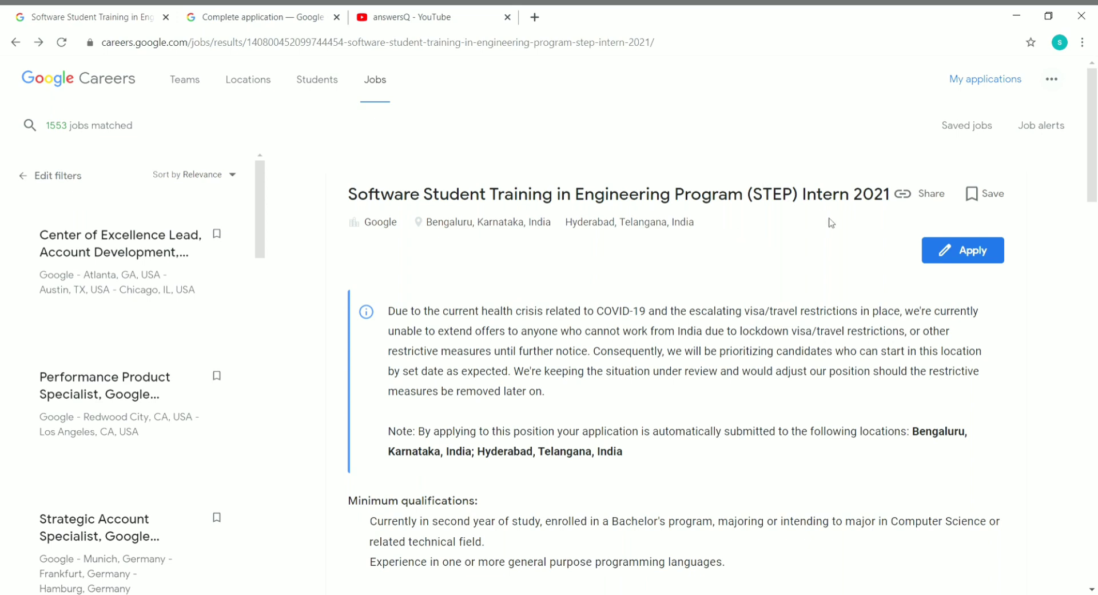
pyautogui.moveTo(793, 258)
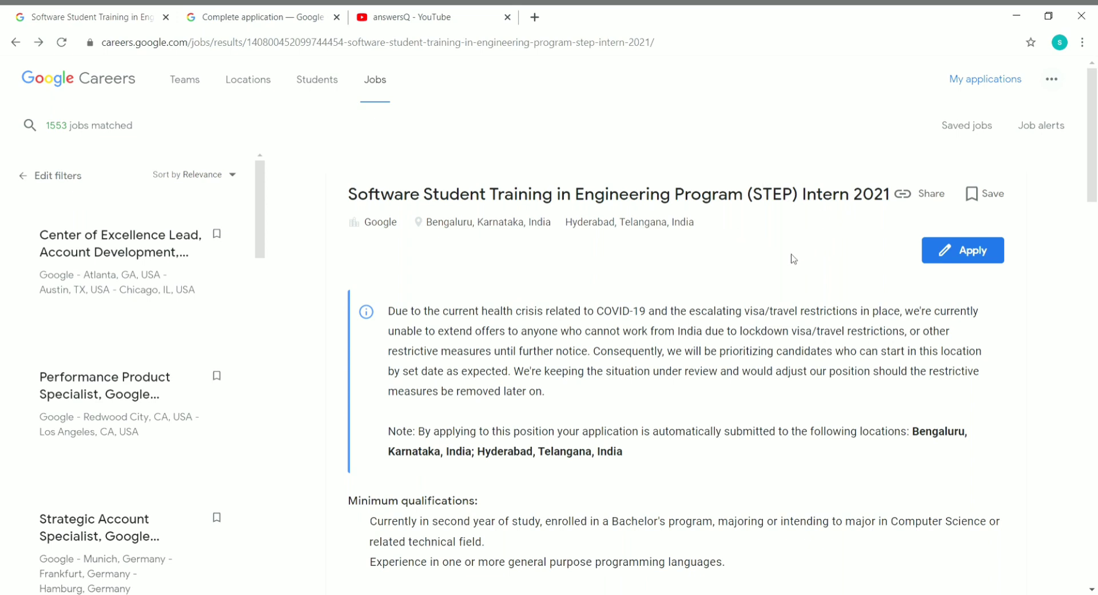
pyautogui.moveTo(415, 224)
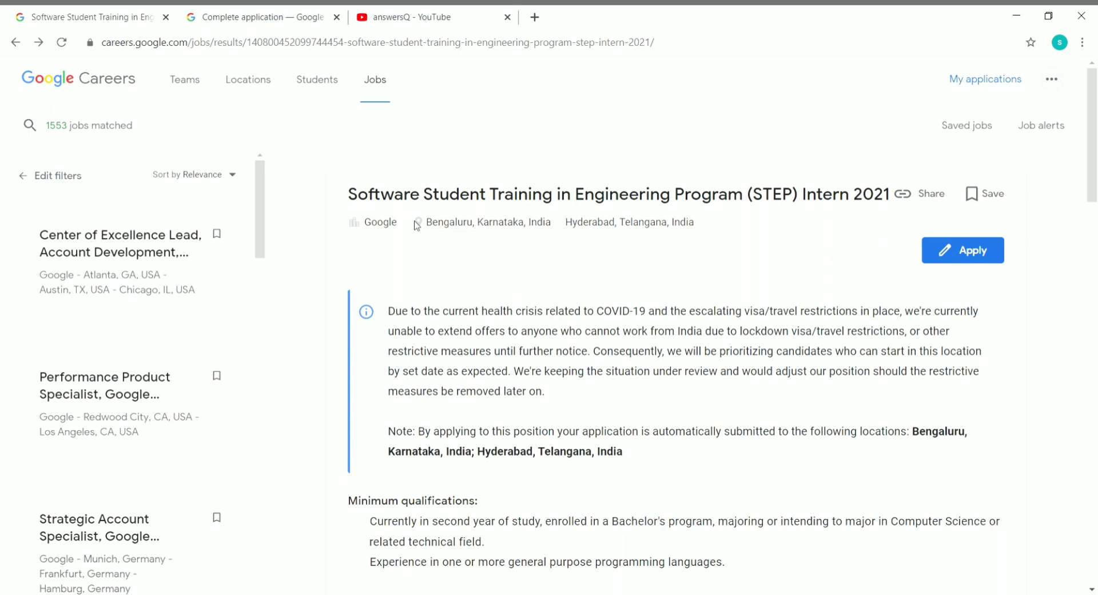
pyautogui.moveTo(417, 173)
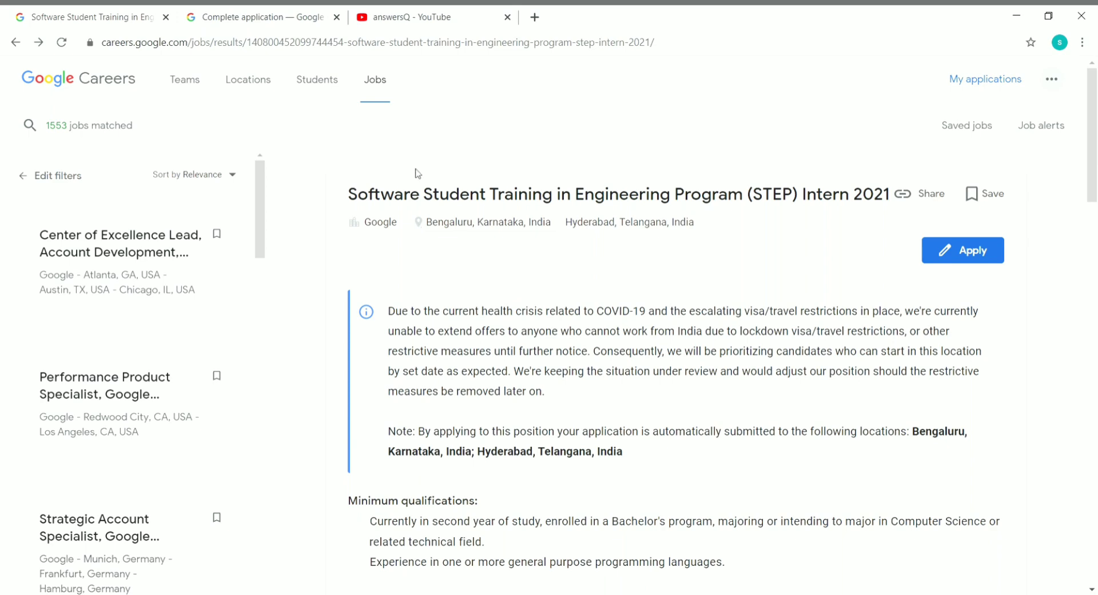
# - Switch to the answersQ YouTube tab showing the channel's Videos page
pyautogui.click(409, 17)
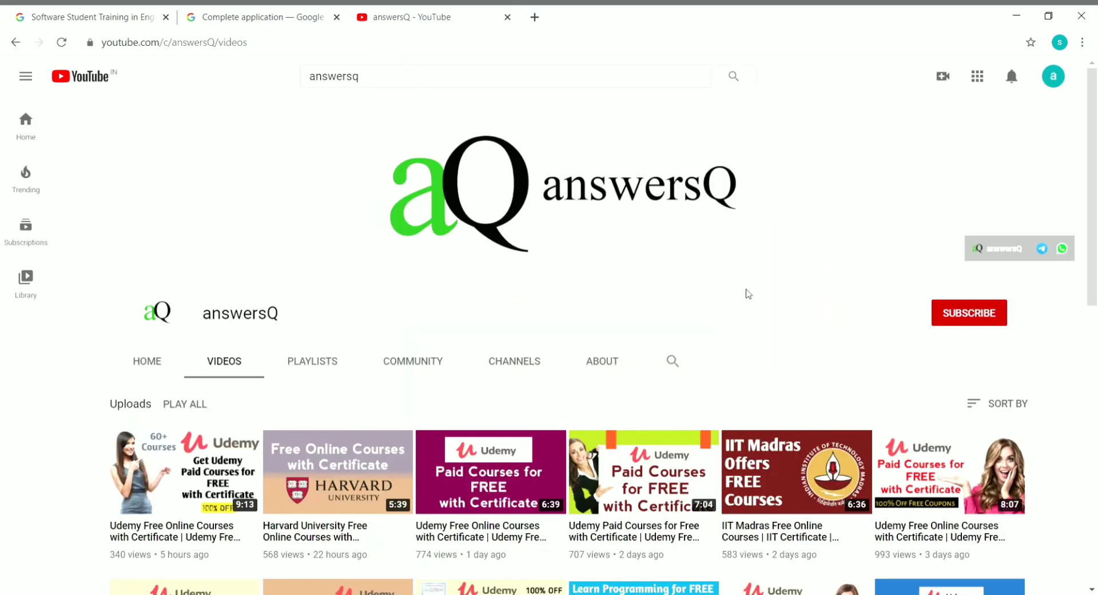
pyautogui.moveTo(965, 322)
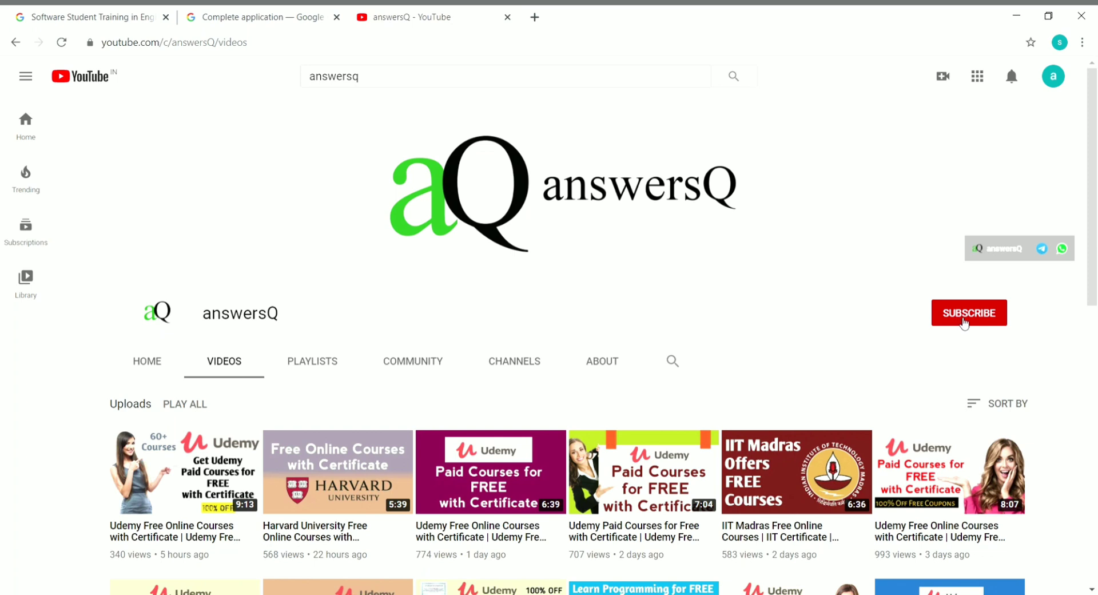
pyautogui.moveTo(725, 319)
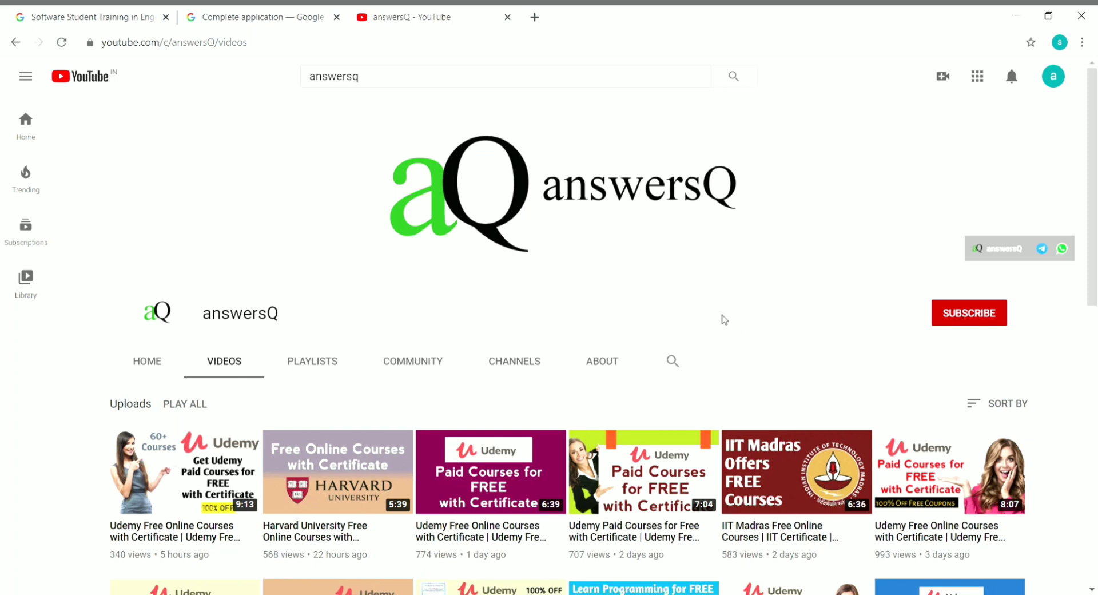
pyautogui.moveTo(715, 324)
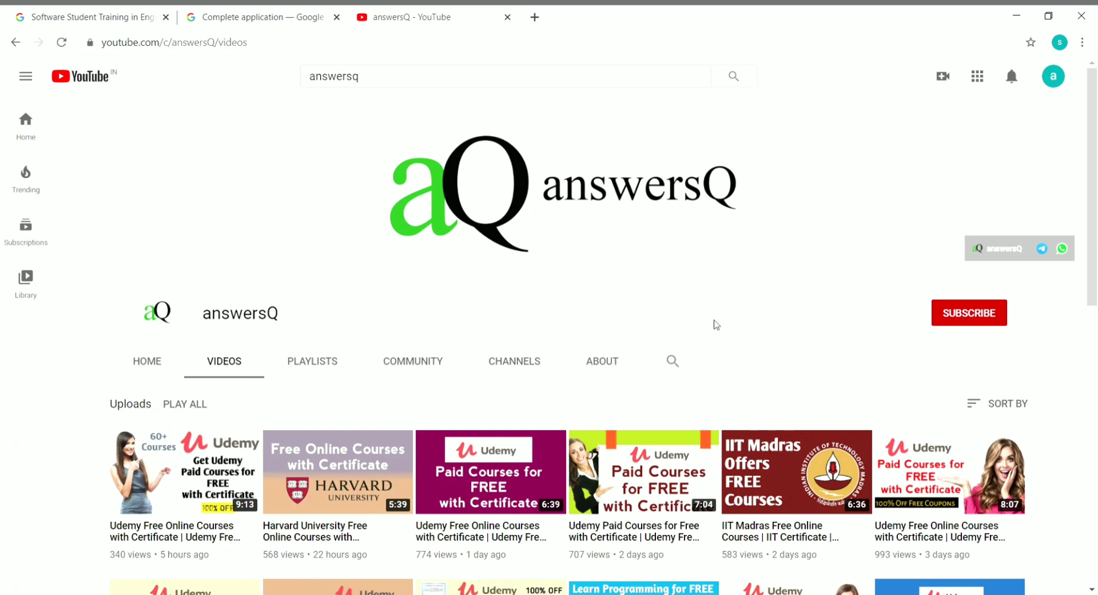
pyautogui.moveTo(618, 299)
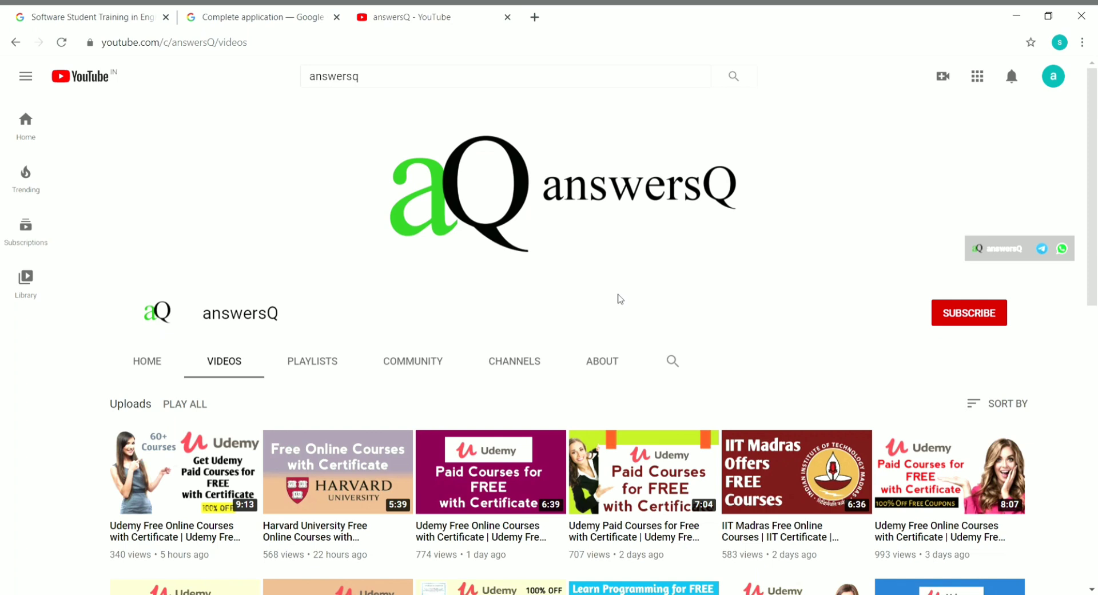
pyautogui.moveTo(722, 286)
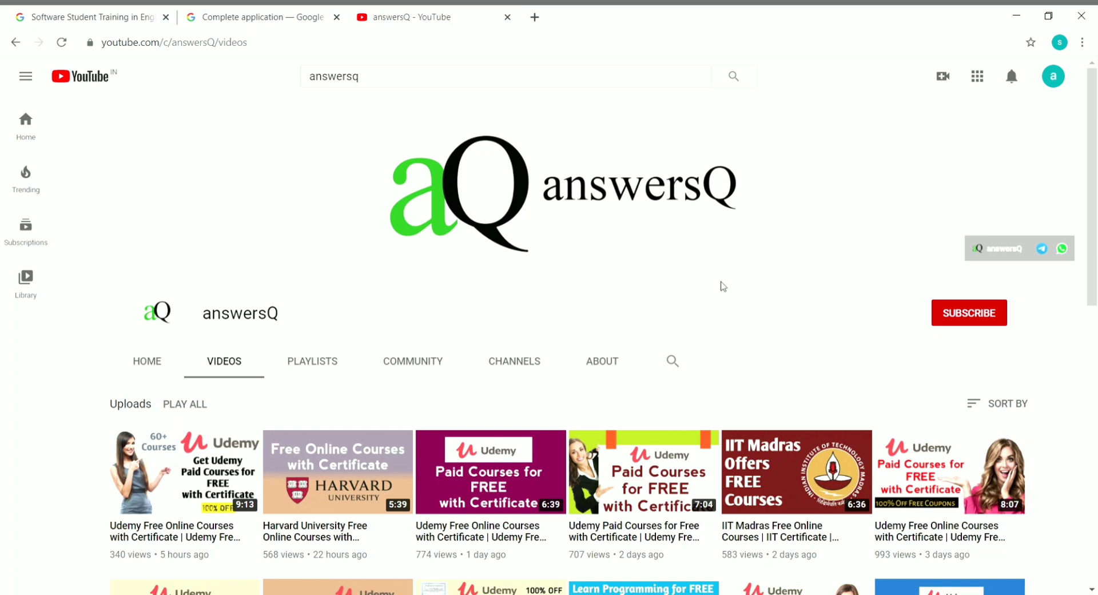
pyautogui.moveTo(607, 302)
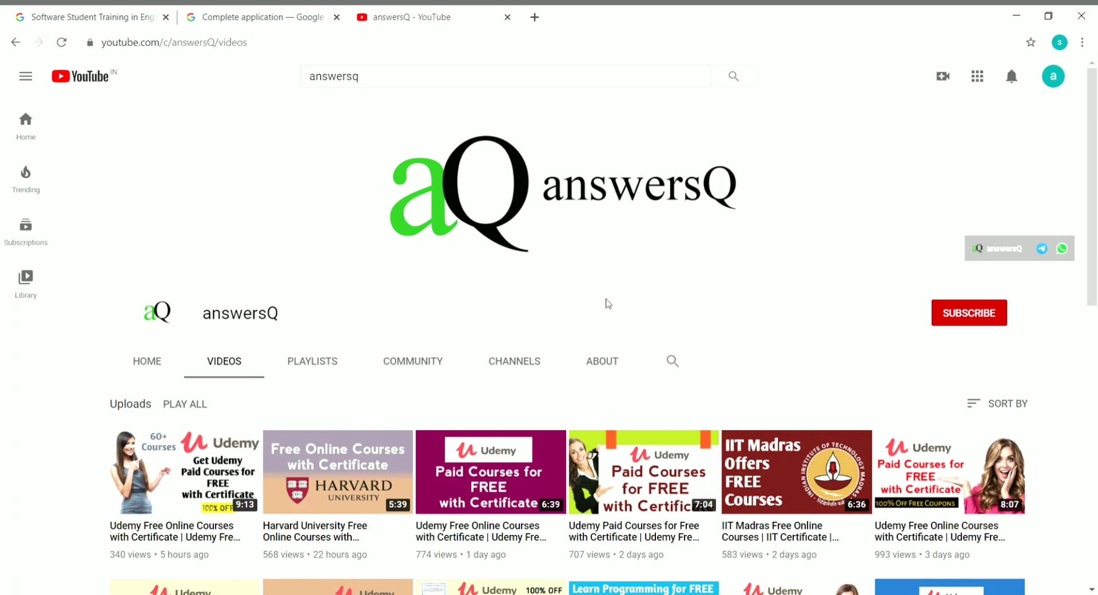
pyautogui.moveTo(943, 269)
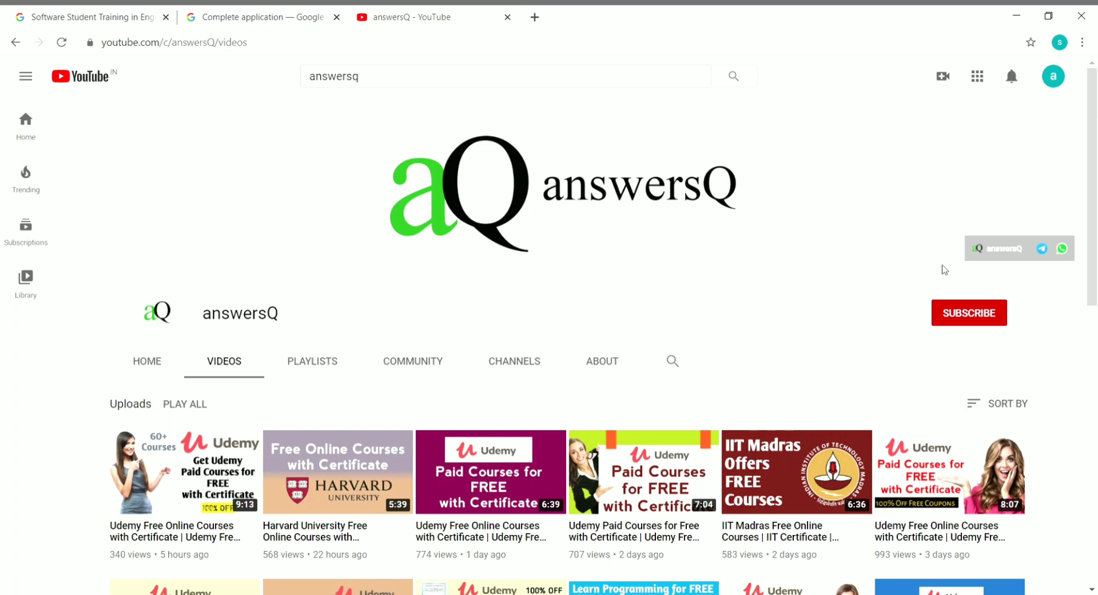
pyautogui.moveTo(600, 299)
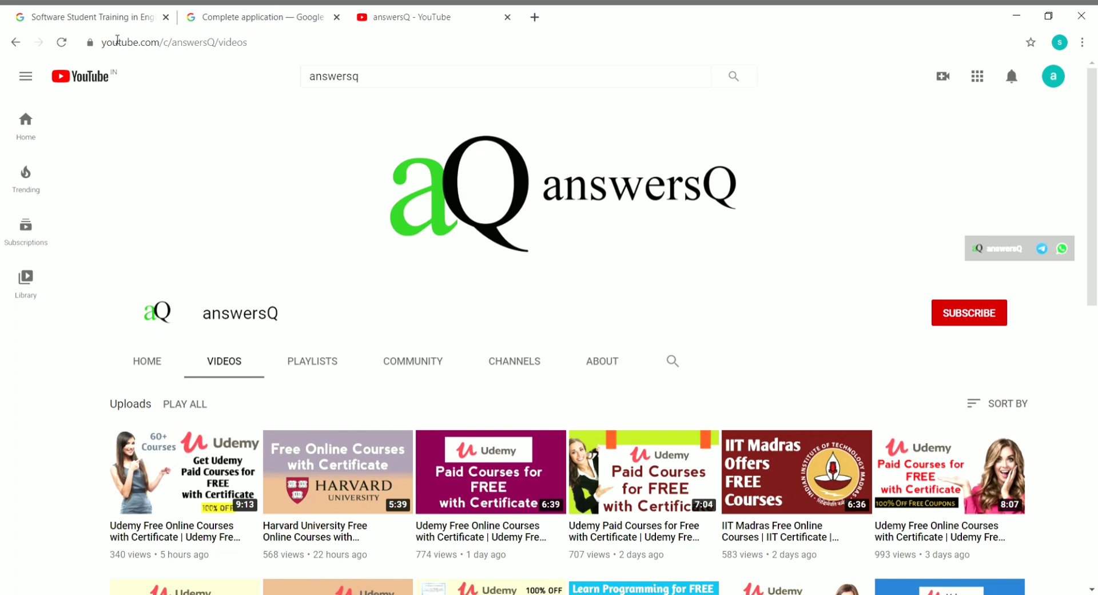
# - Switch back to the STEP Intern 2021 posting and briefly select 'STEP' in its title
pyautogui.click(84, 17)
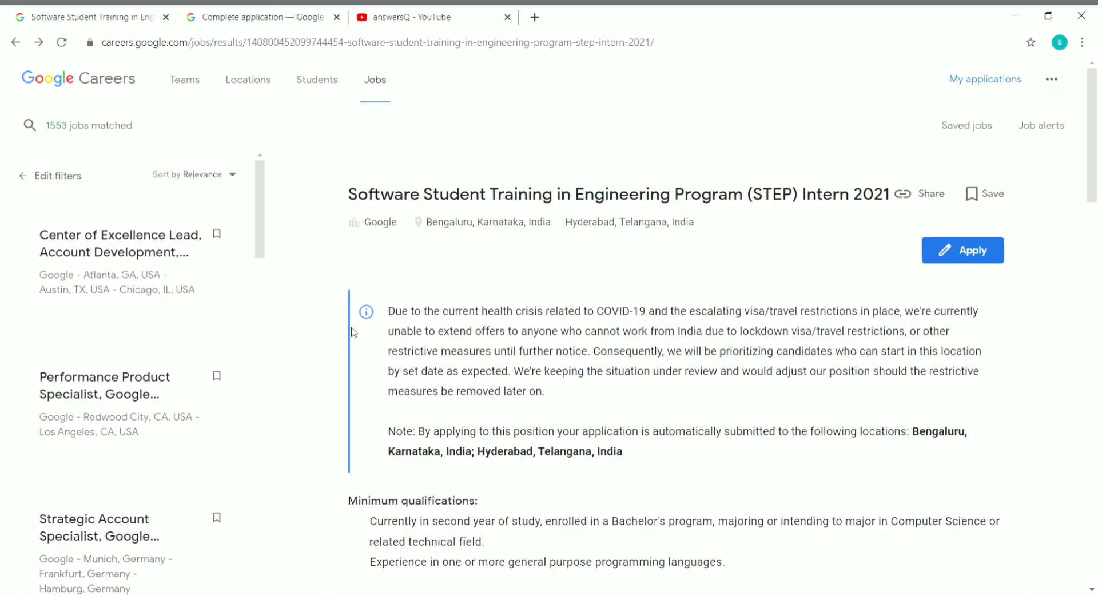
pyautogui.moveTo(354, 230)
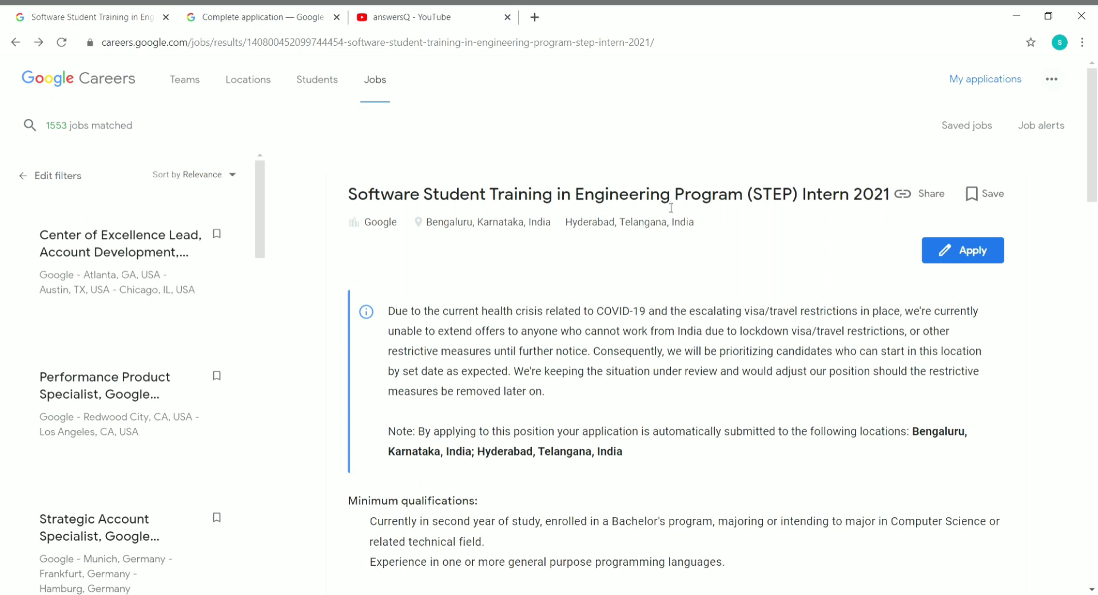
pyautogui.moveTo(840, 215)
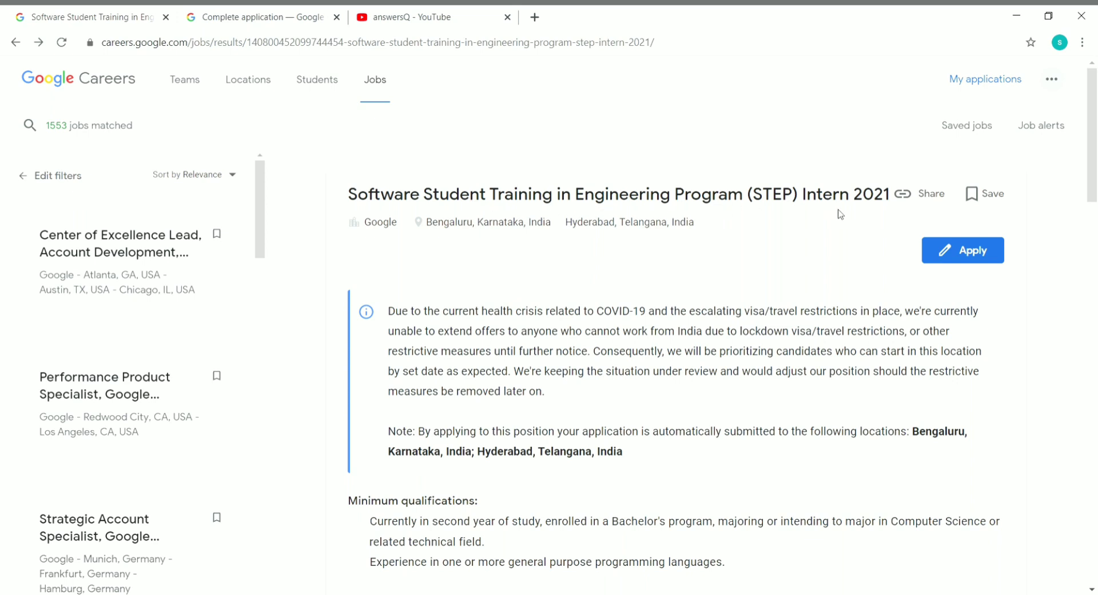
pyautogui.moveTo(786, 197)
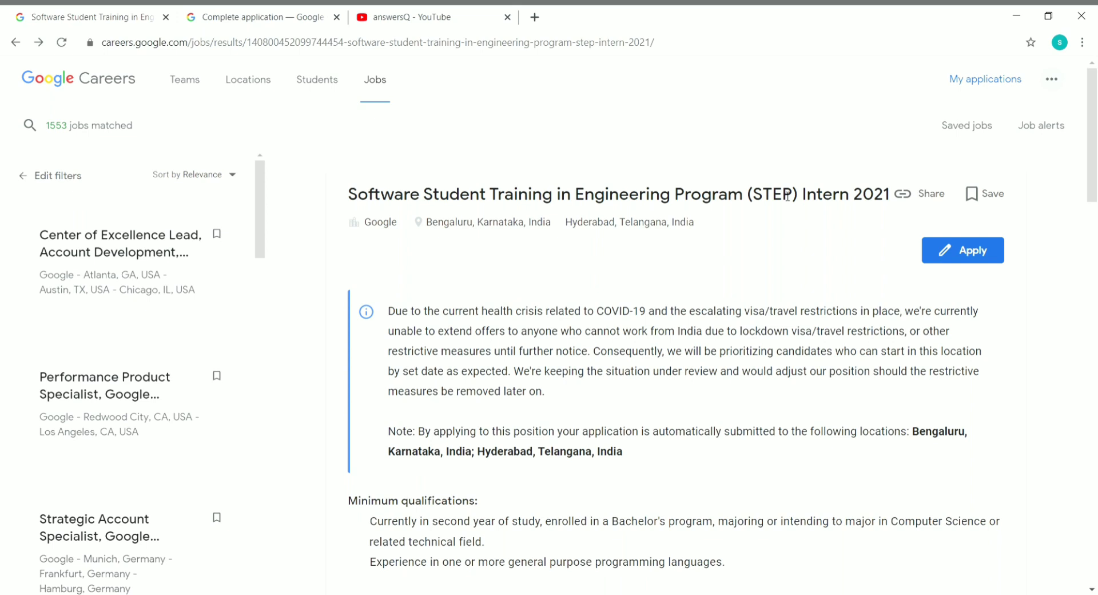
pyautogui.doubleClick(772, 194)
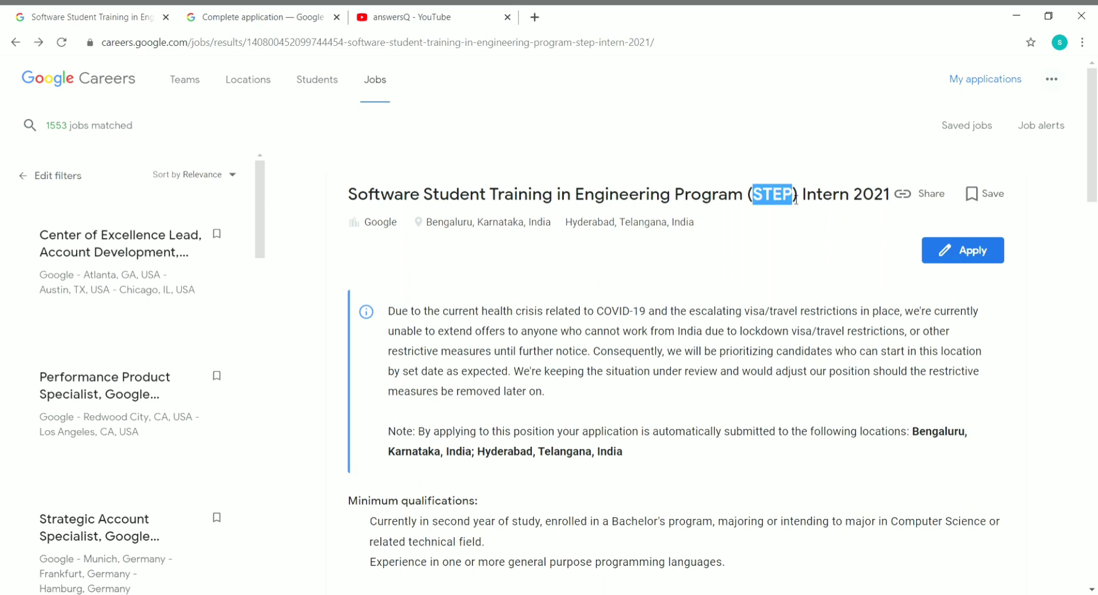
pyautogui.click(786, 247)
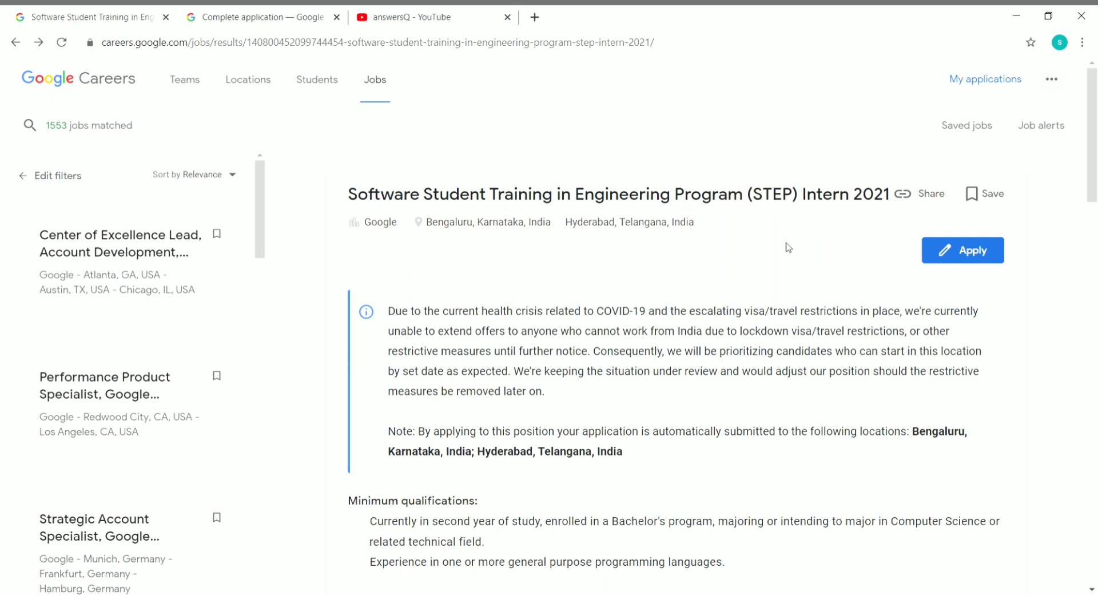
# - Scroll to the qualifications and highlight the 'Currently in second year of study' requirement
pyautogui.scroll(-3)
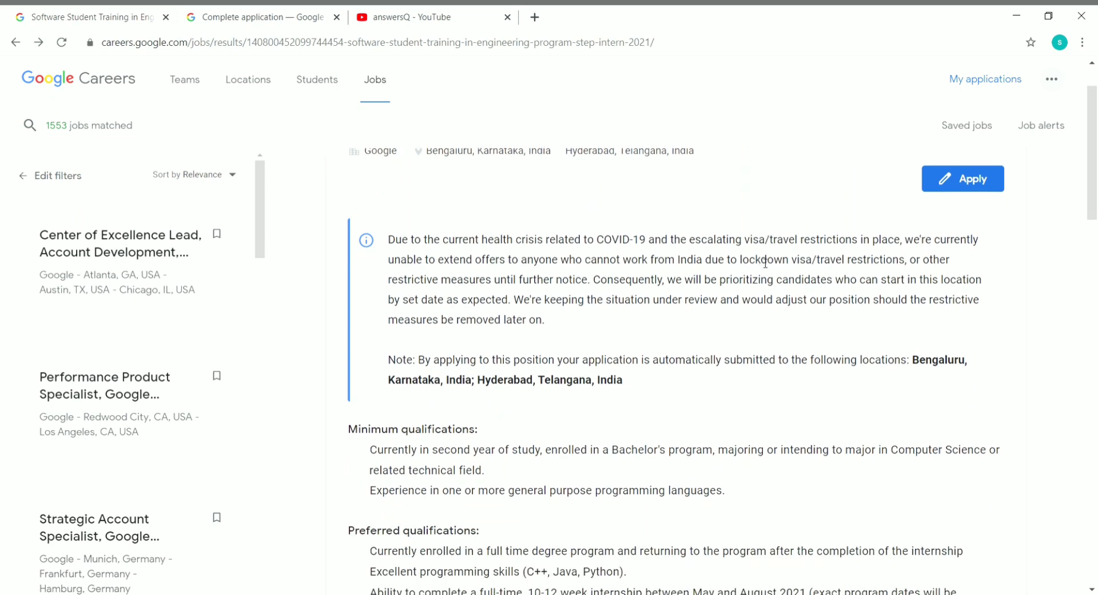
pyautogui.scroll(-3)
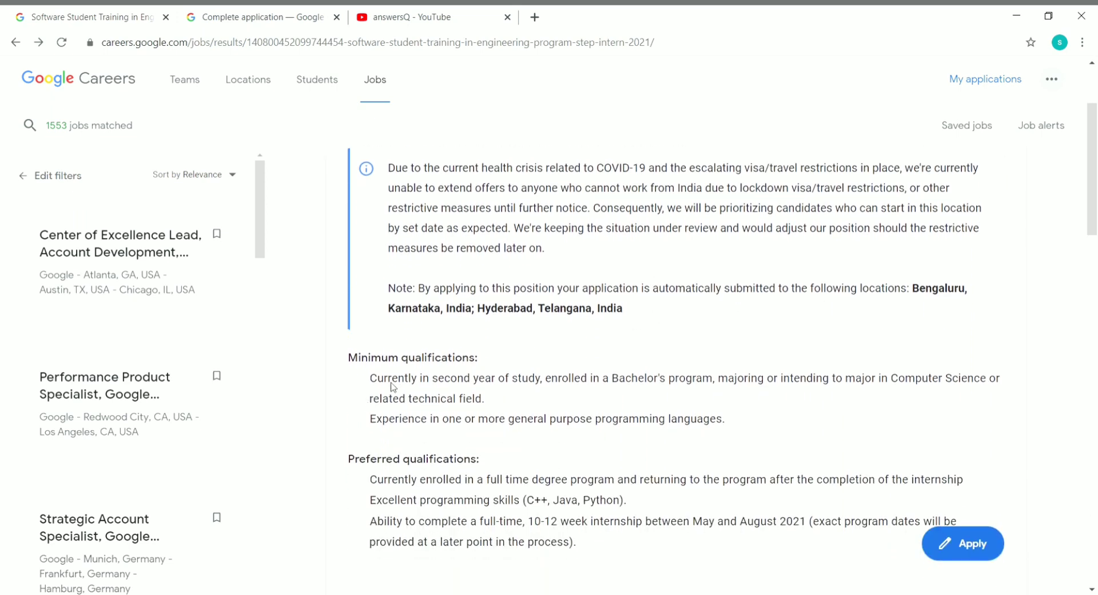
pyautogui.scroll(-3)
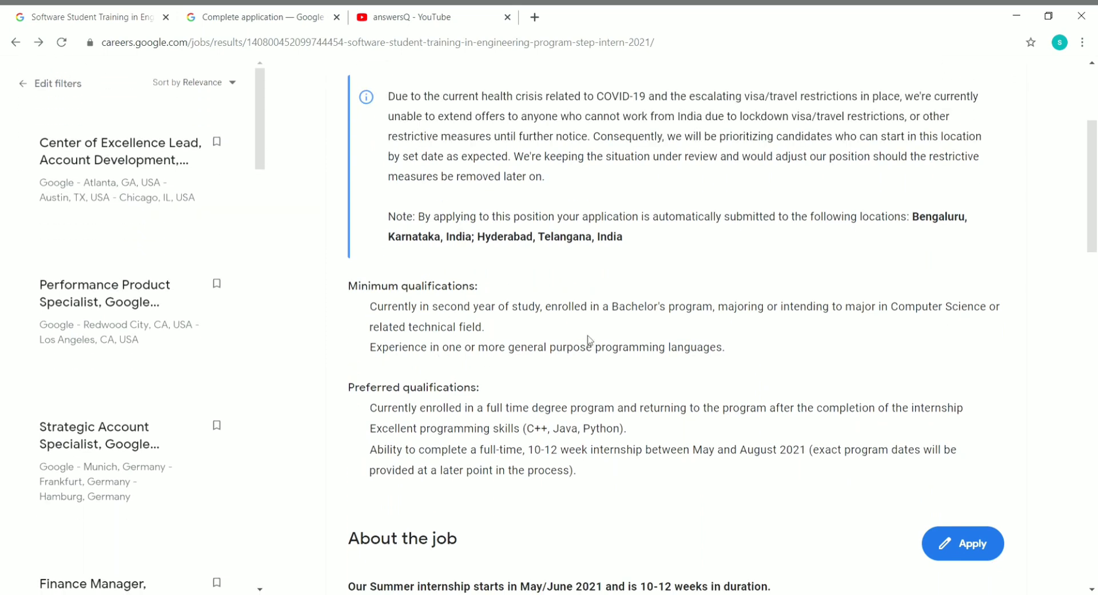
pyautogui.moveTo(803, 317)
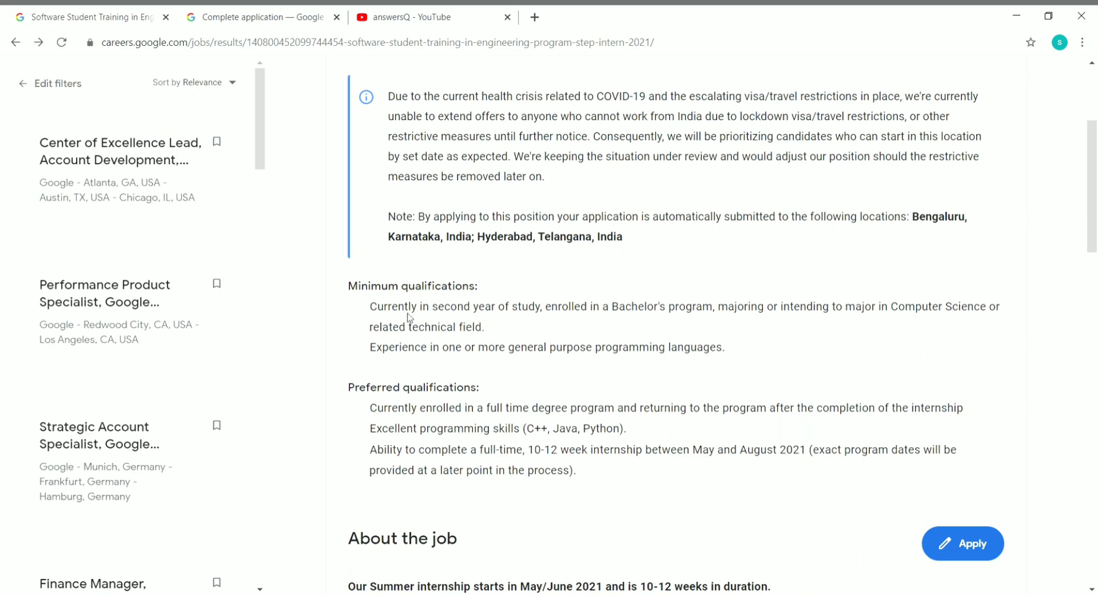
pyautogui.doubleClick(388, 306)
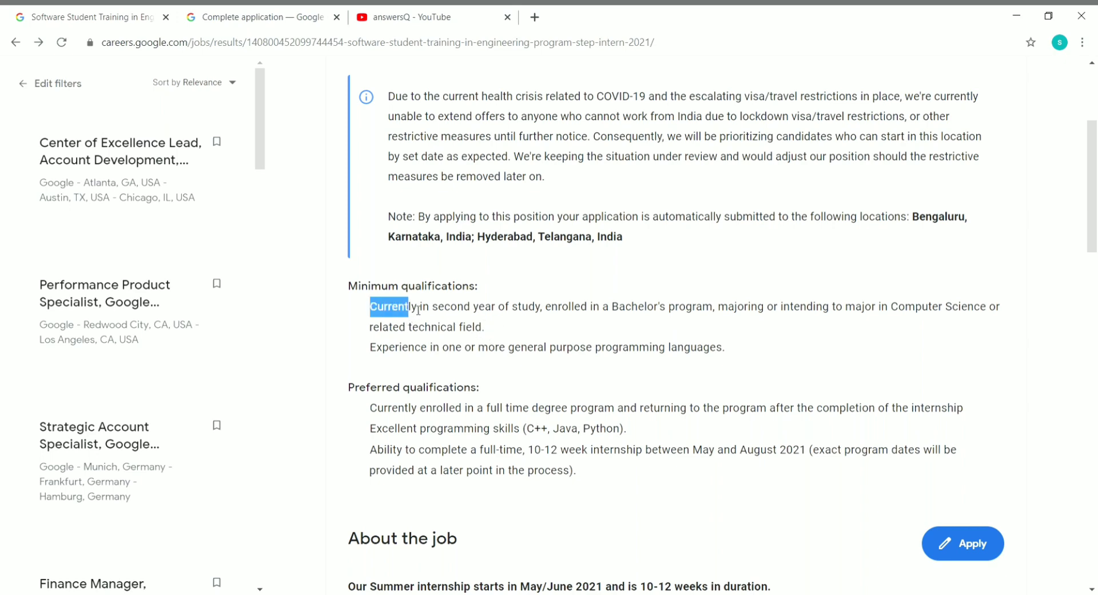
pyautogui.moveTo(368, 306); pyautogui.dragTo(539, 306)
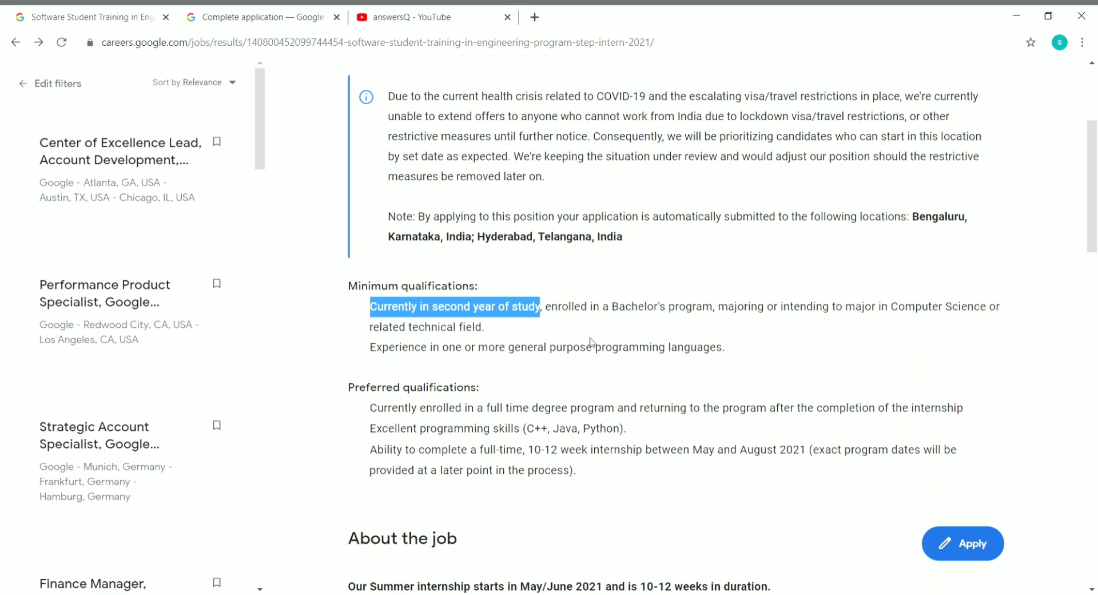
pyautogui.click(598, 327)
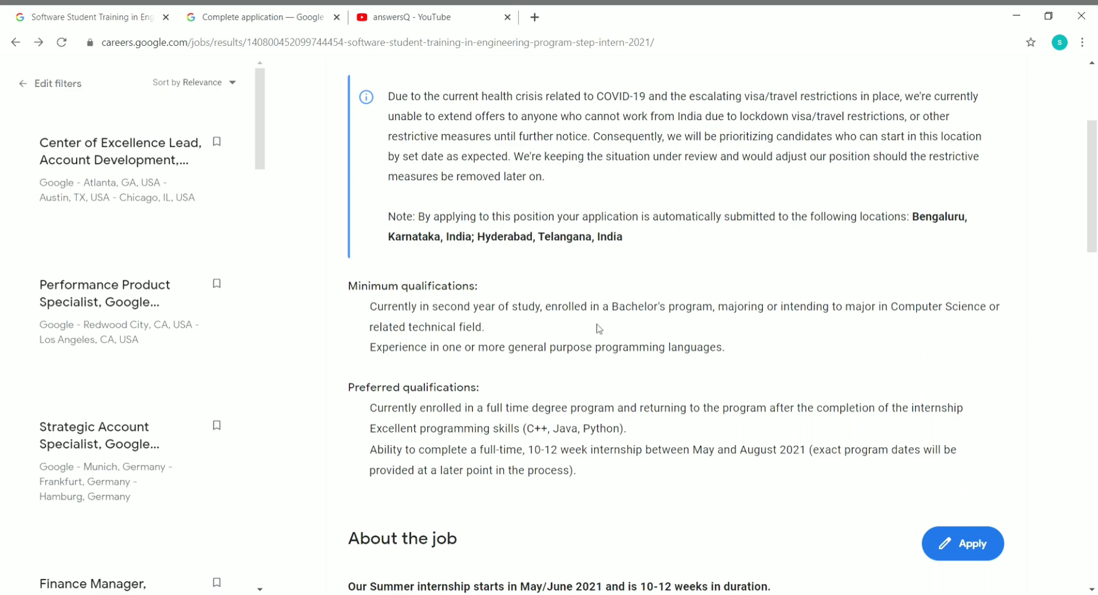
pyautogui.moveTo(503, 348)
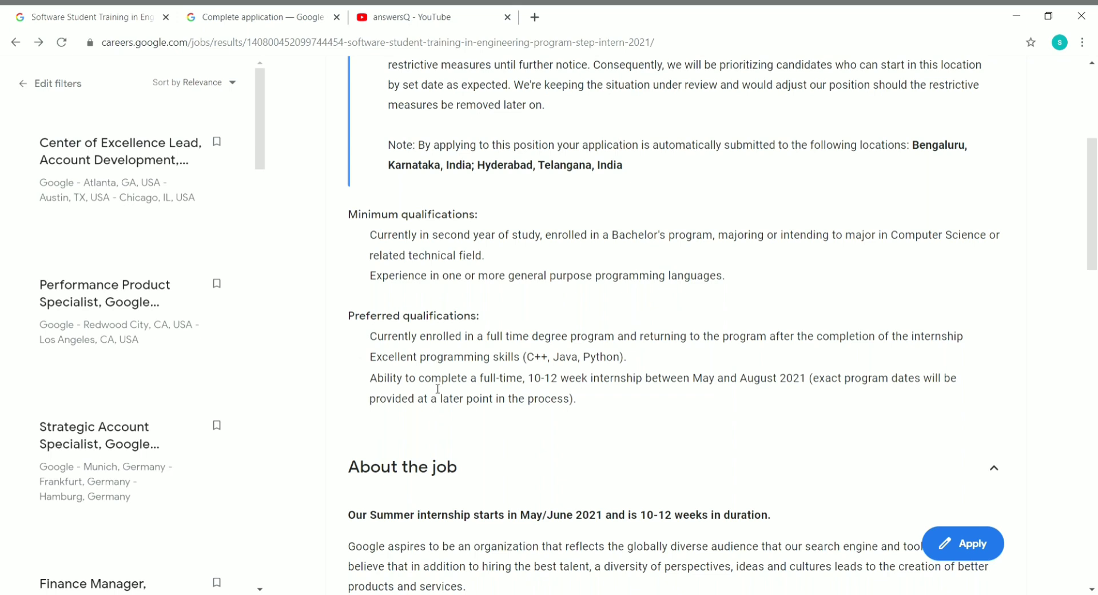
pyautogui.moveTo(461, 386)
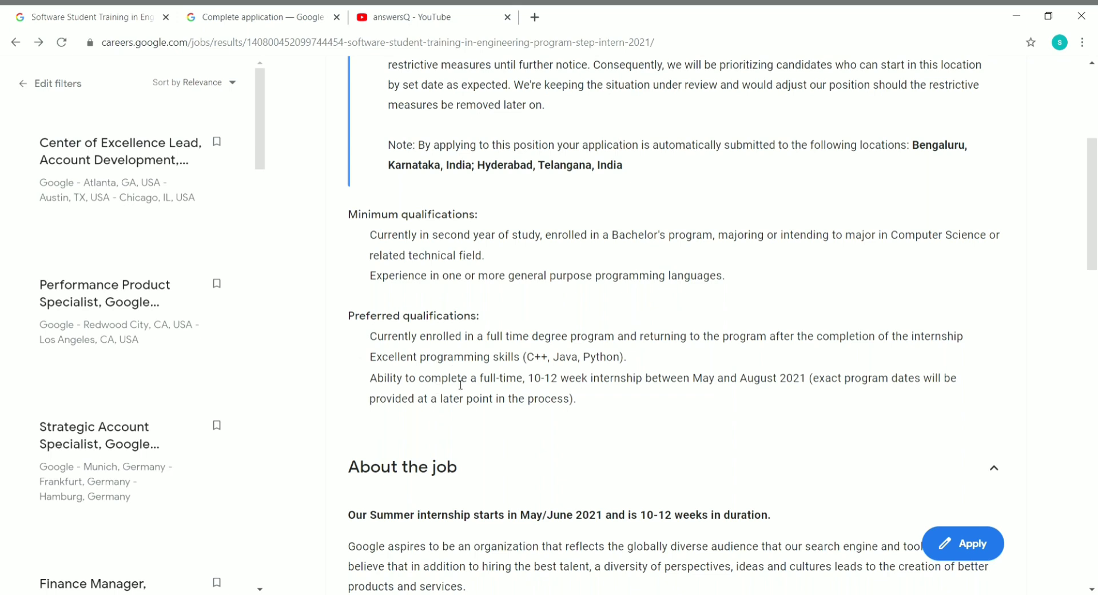
pyautogui.moveTo(474, 391)
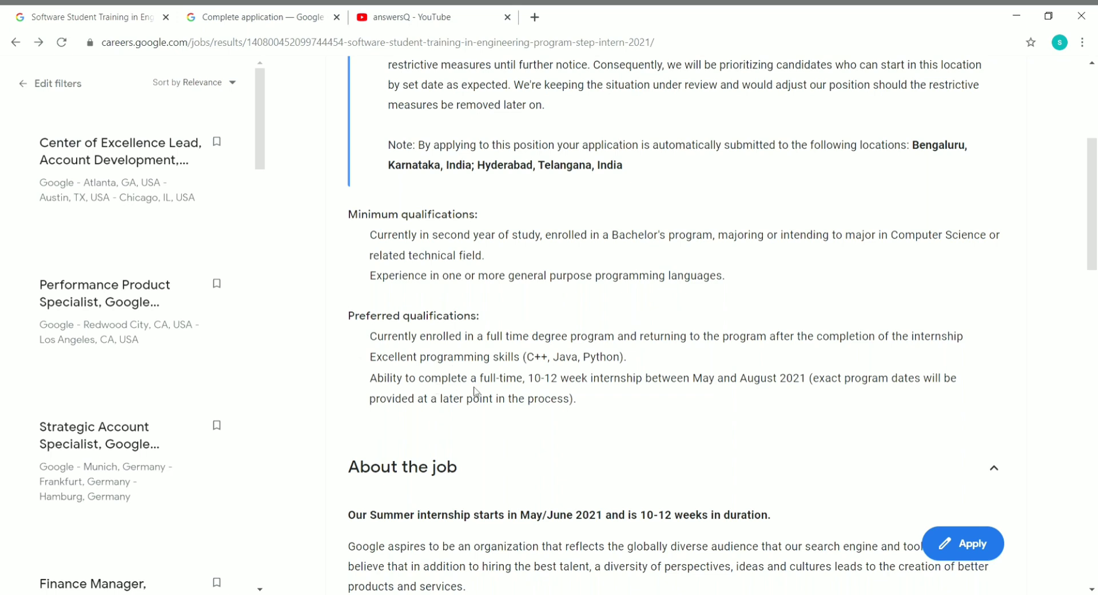
pyautogui.moveTo(464, 353)
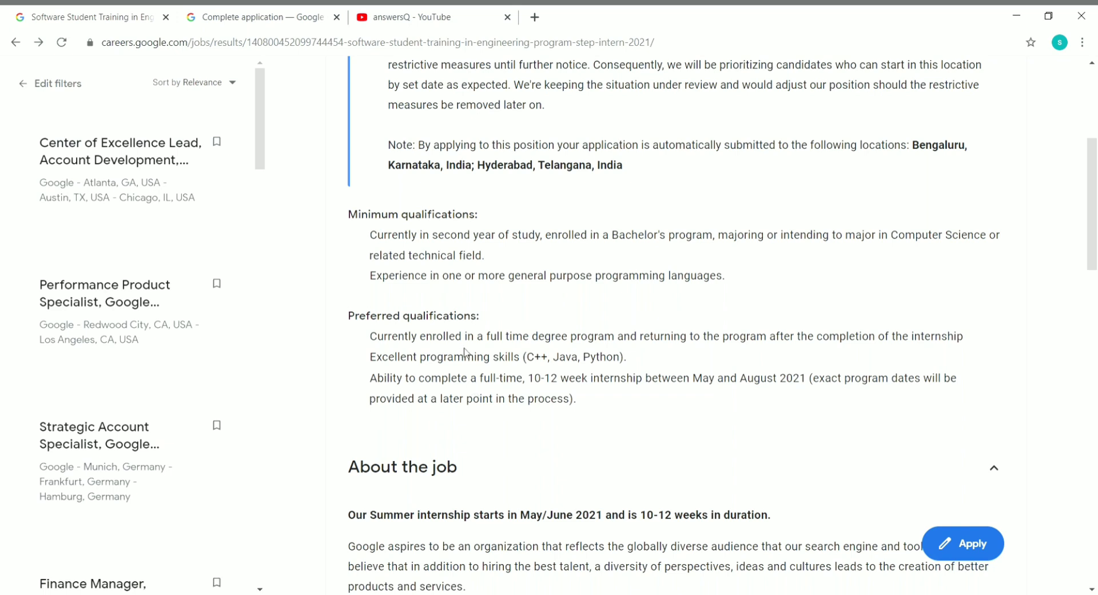
pyautogui.moveTo(619, 349)
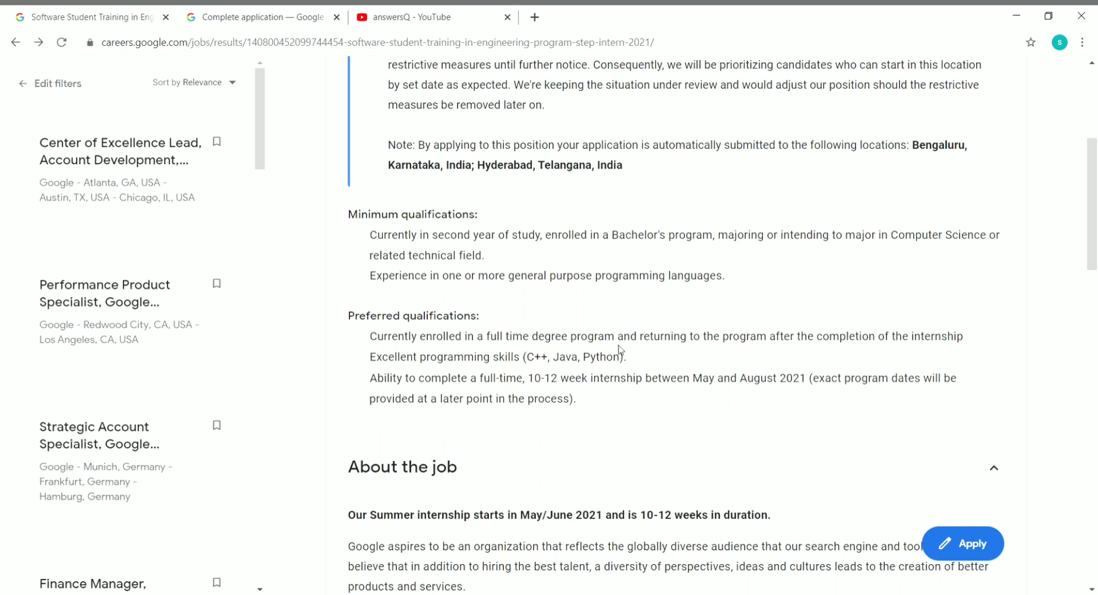
pyautogui.moveTo(885, 358)
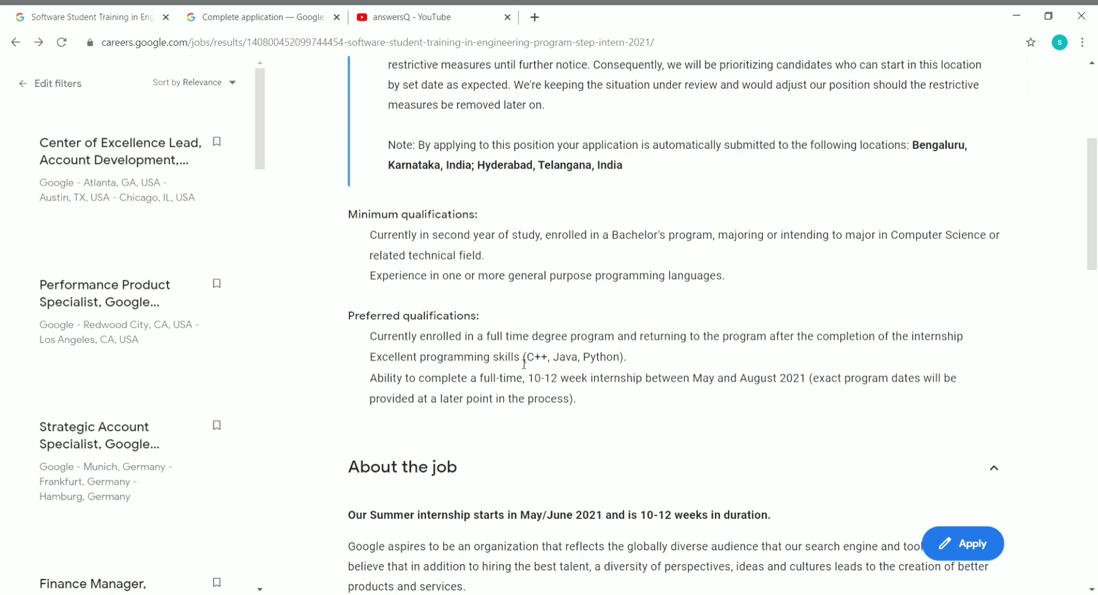
pyautogui.moveTo(607, 368)
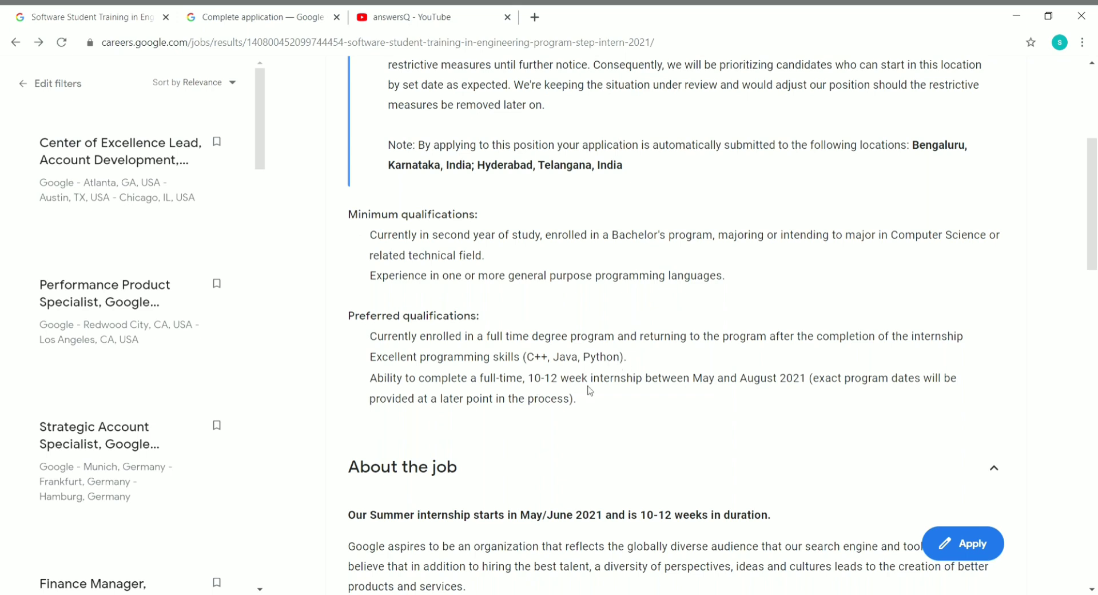
pyautogui.moveTo(655, 391)
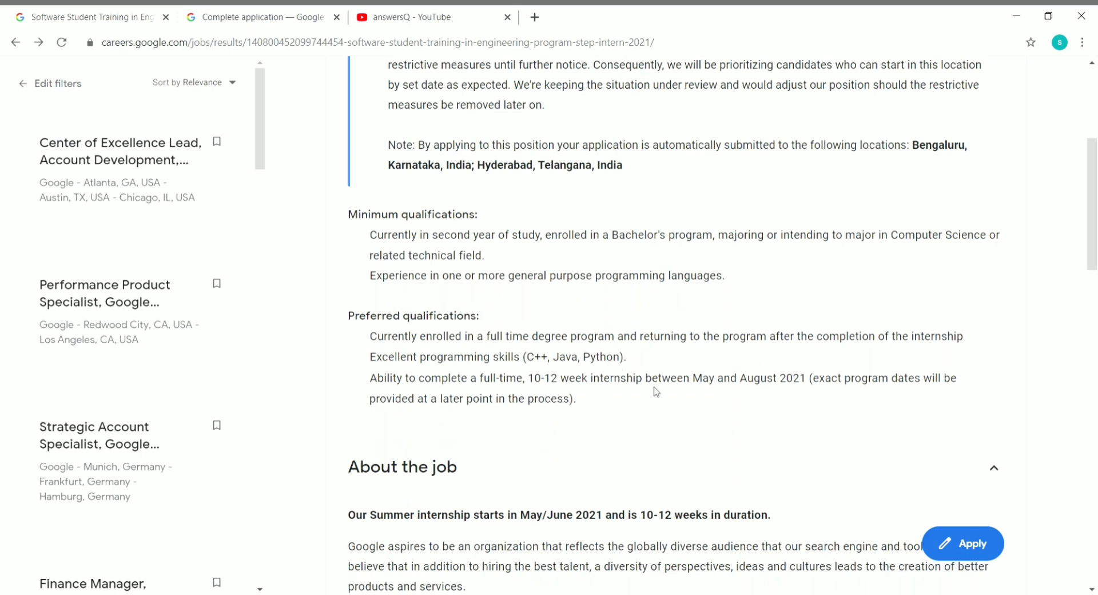
pyautogui.moveTo(767, 396)
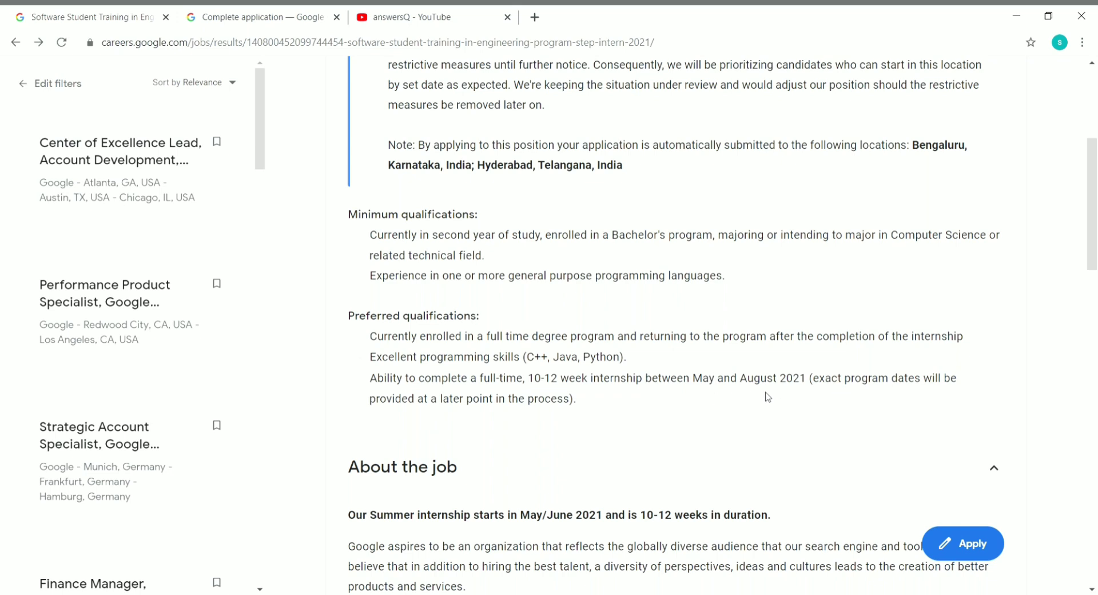
pyautogui.moveTo(749, 374)
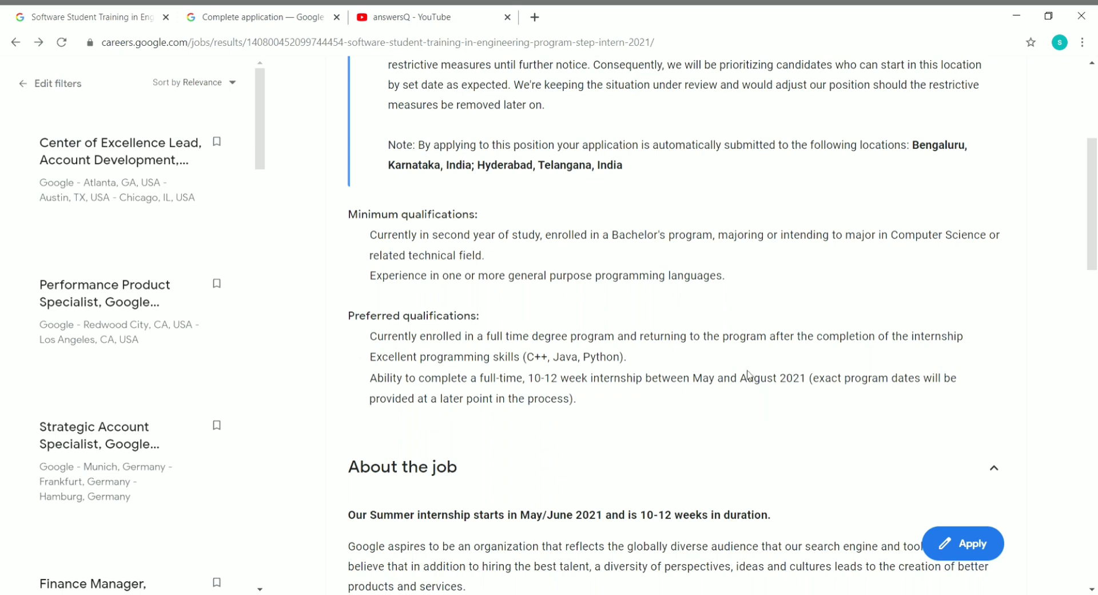
pyautogui.moveTo(537, 411)
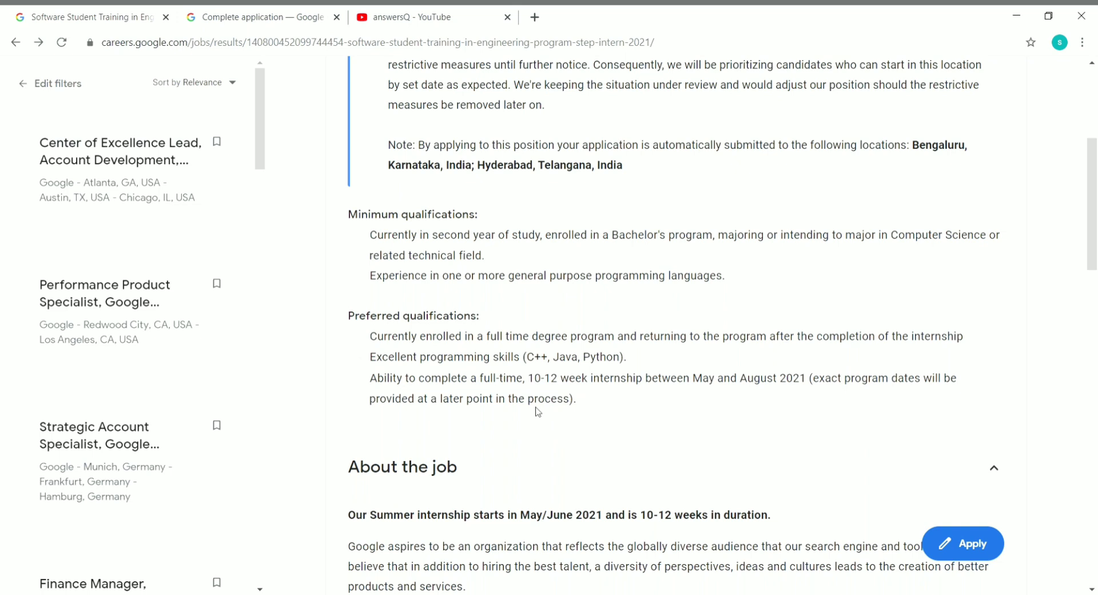
pyautogui.moveTo(824, 383)
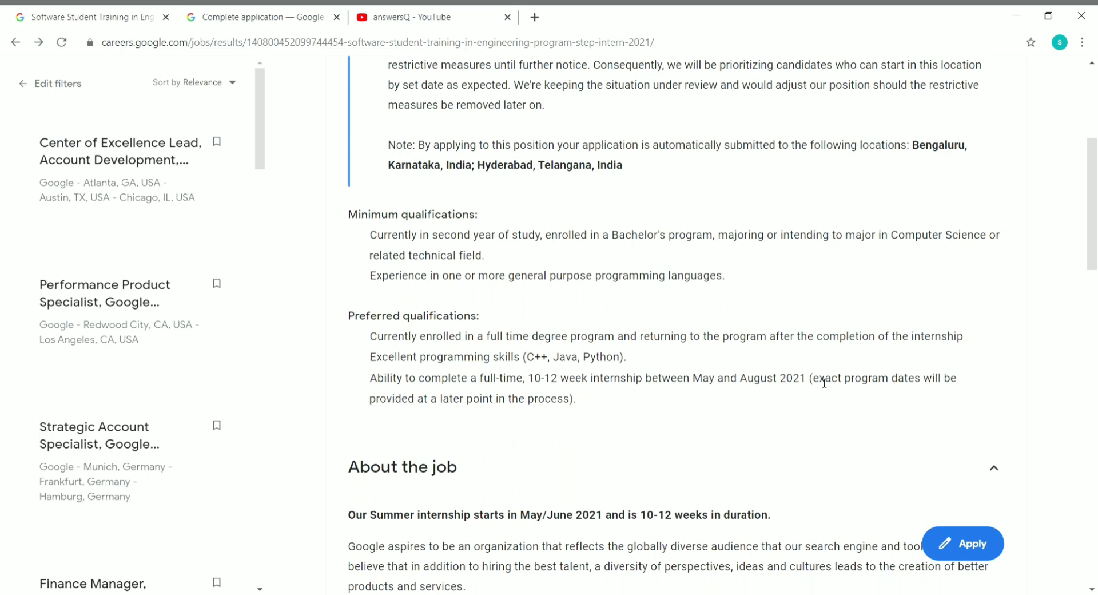
# - Highlight the note about exact program dates, then scroll to the trainee program components
pyautogui.moveTo(812, 377); pyautogui.dragTo(952, 378)
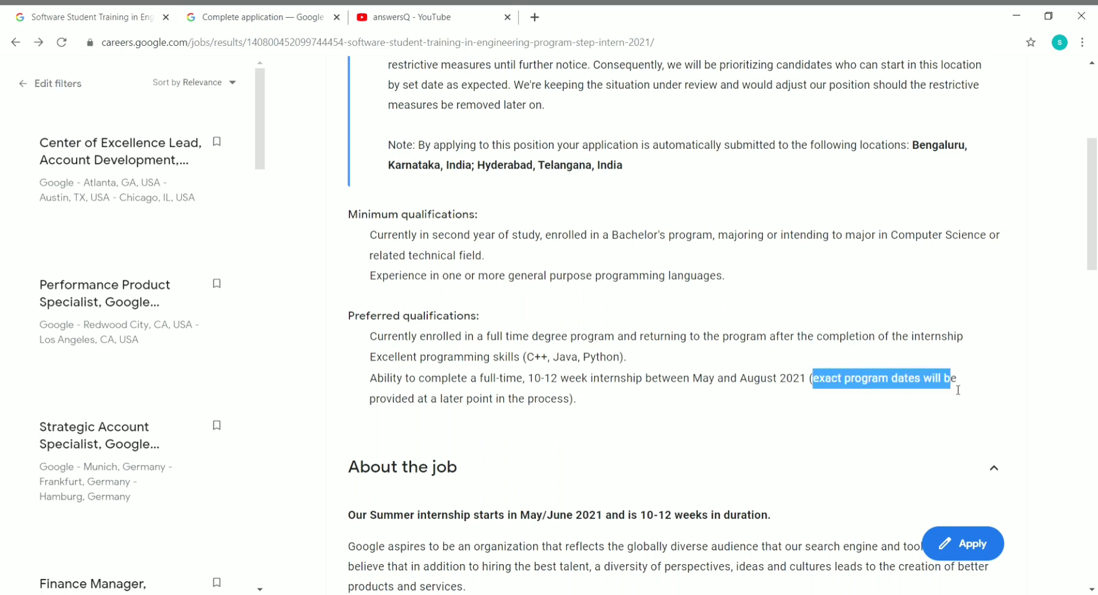
pyautogui.click(527, 417)
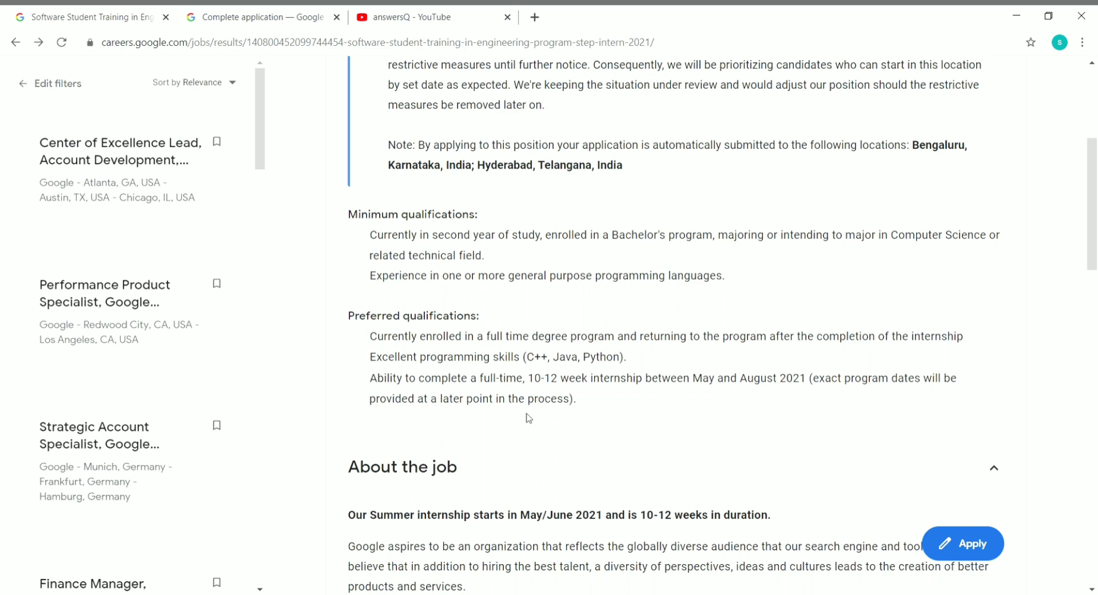
pyautogui.moveTo(573, 391)
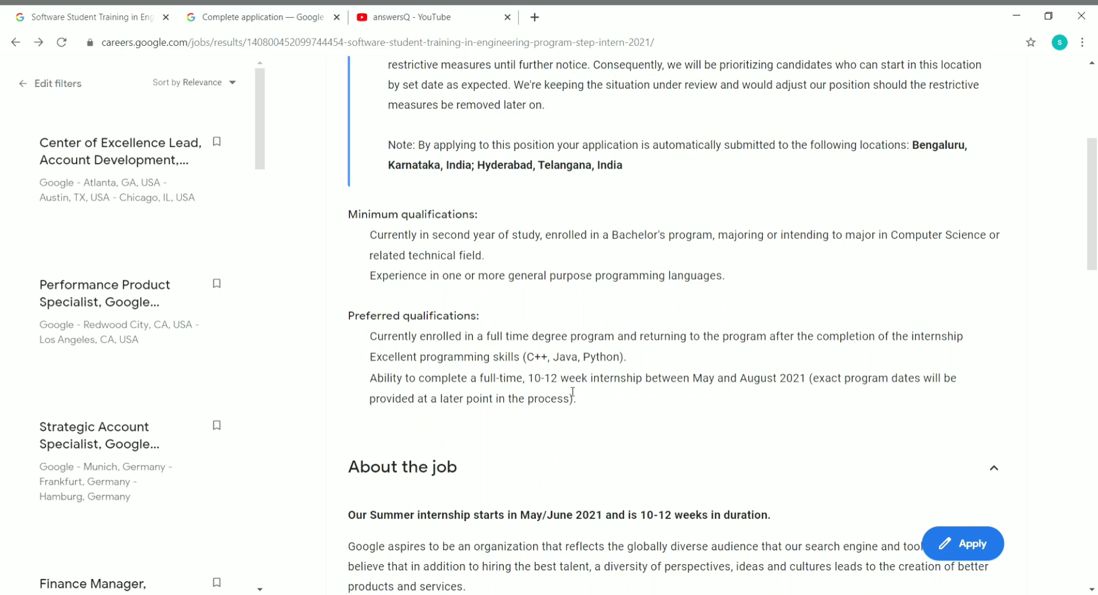
pyautogui.moveTo(511, 395)
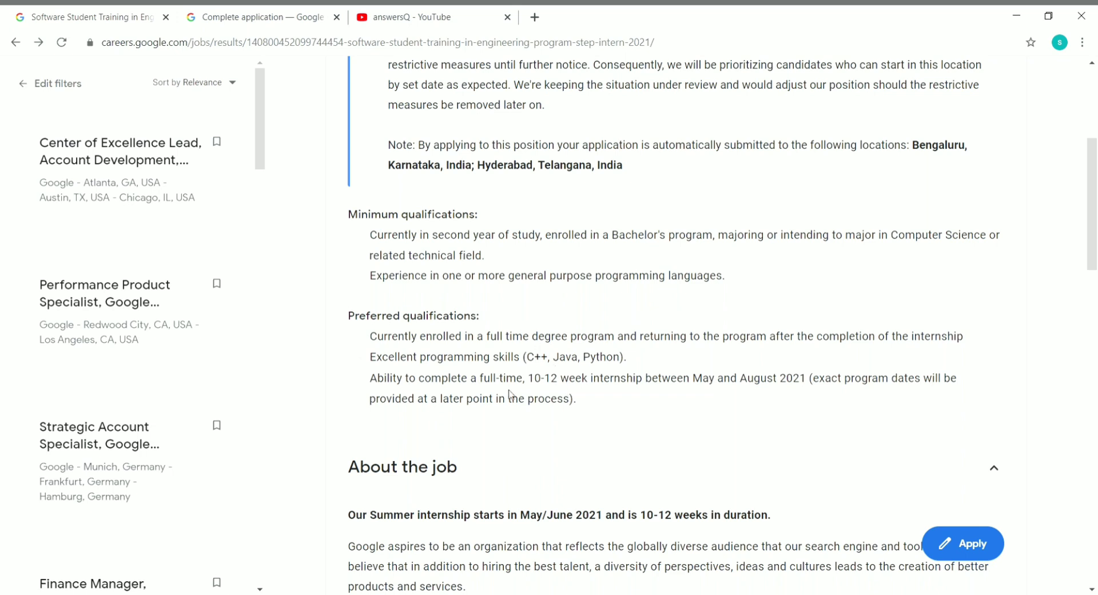
pyautogui.moveTo(595, 337)
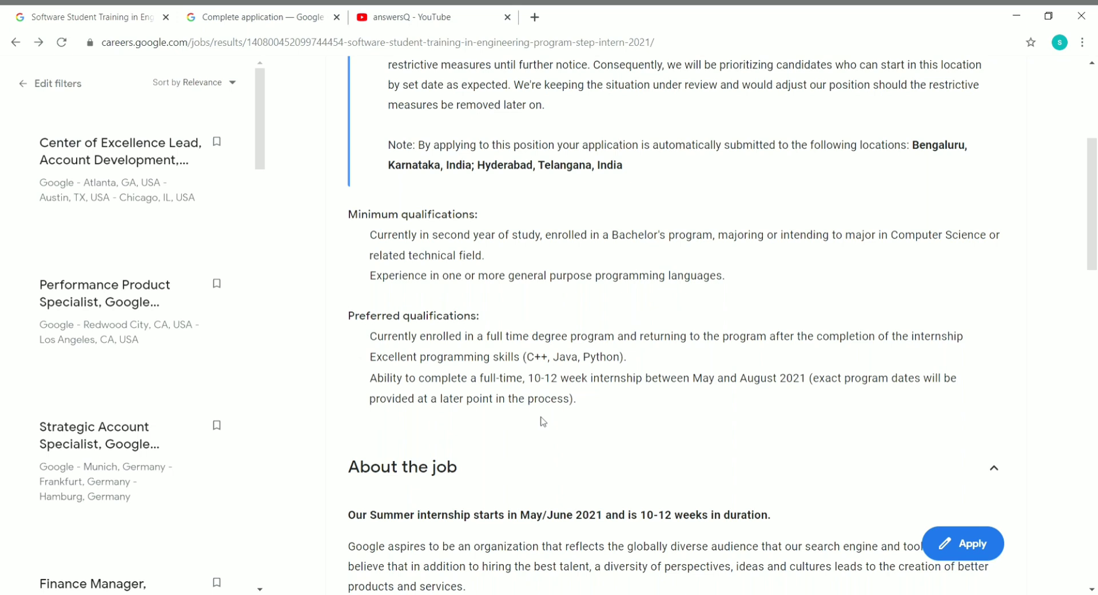
pyautogui.moveTo(515, 427)
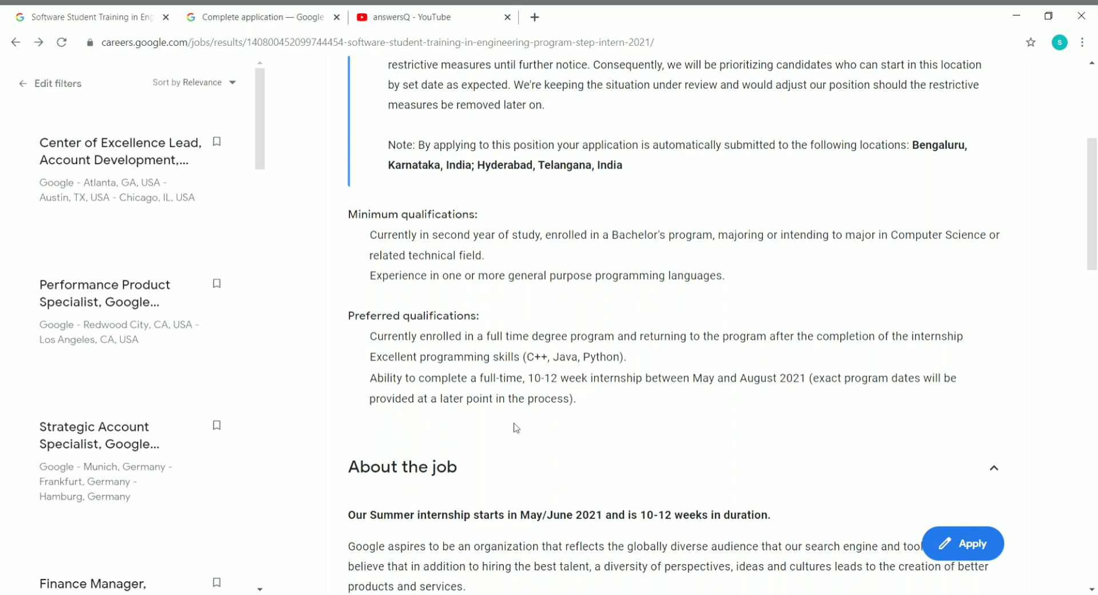
pyautogui.moveTo(447, 482)
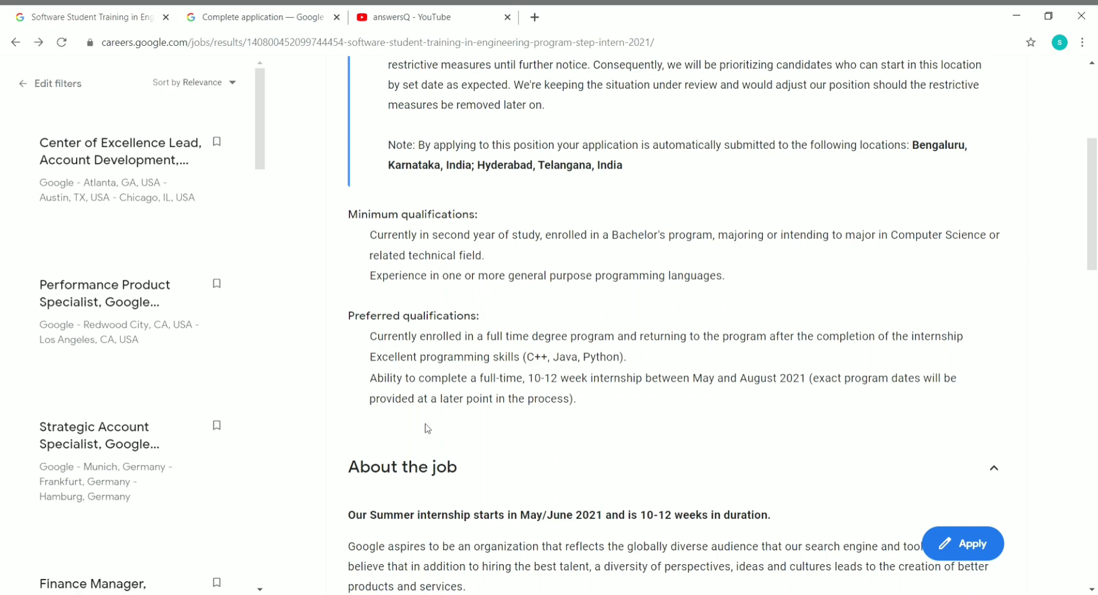
pyautogui.scroll(-3)
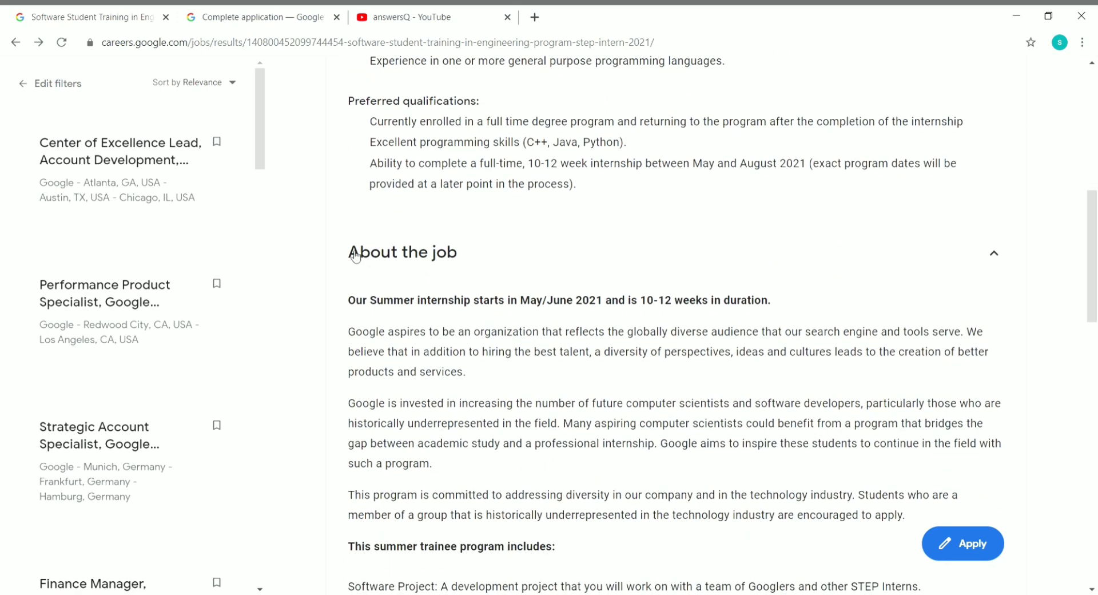
pyautogui.moveTo(395, 314)
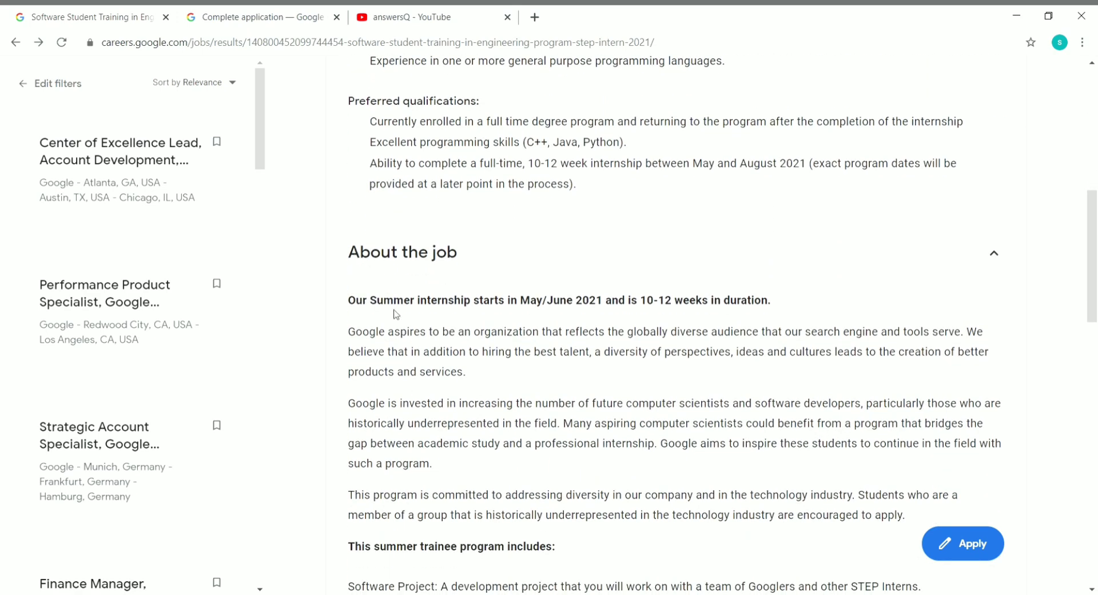
pyautogui.scroll(-3)
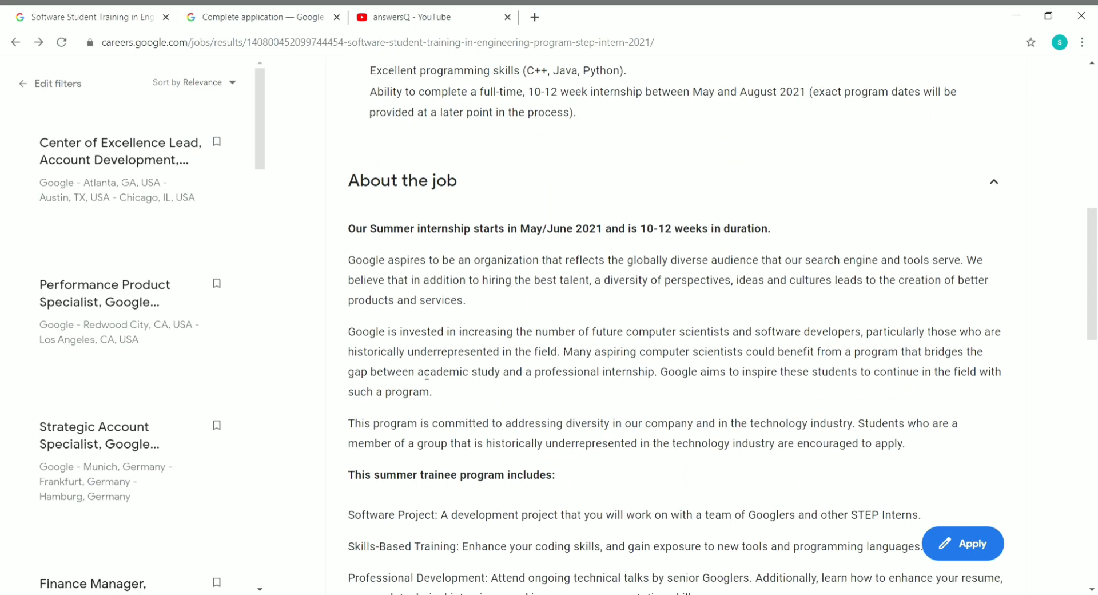
pyautogui.moveTo(438, 245)
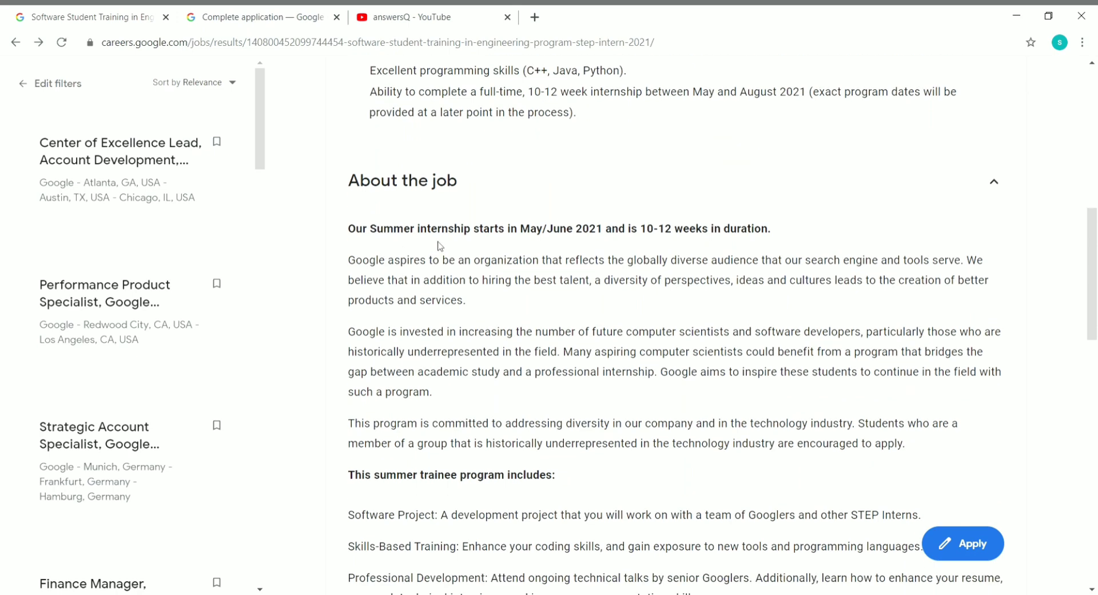
pyautogui.moveTo(701, 240)
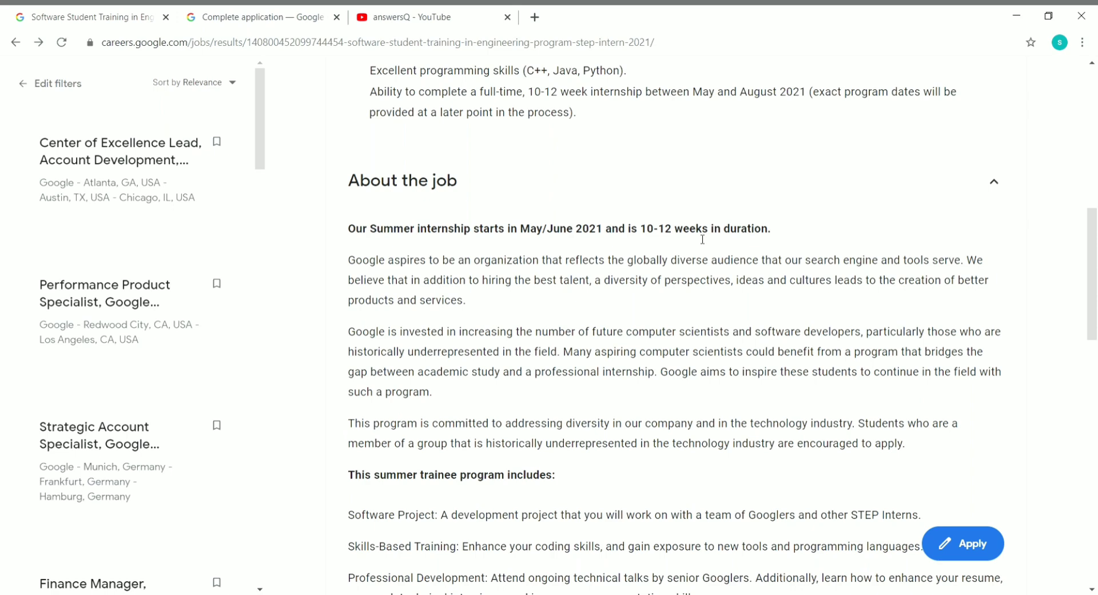
pyautogui.scroll(-3)
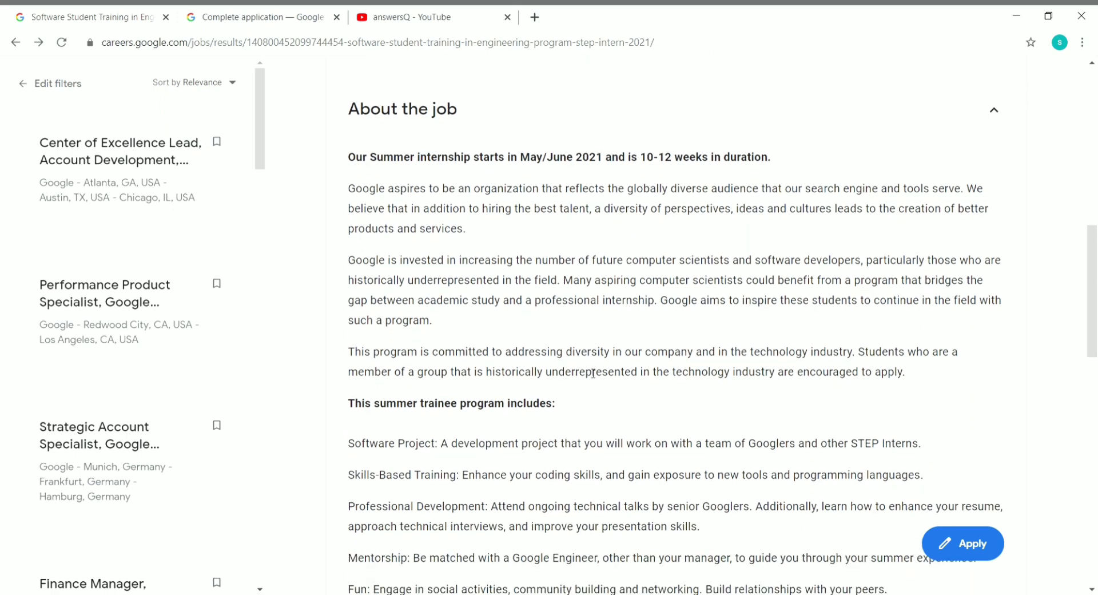
pyautogui.scroll(-3)
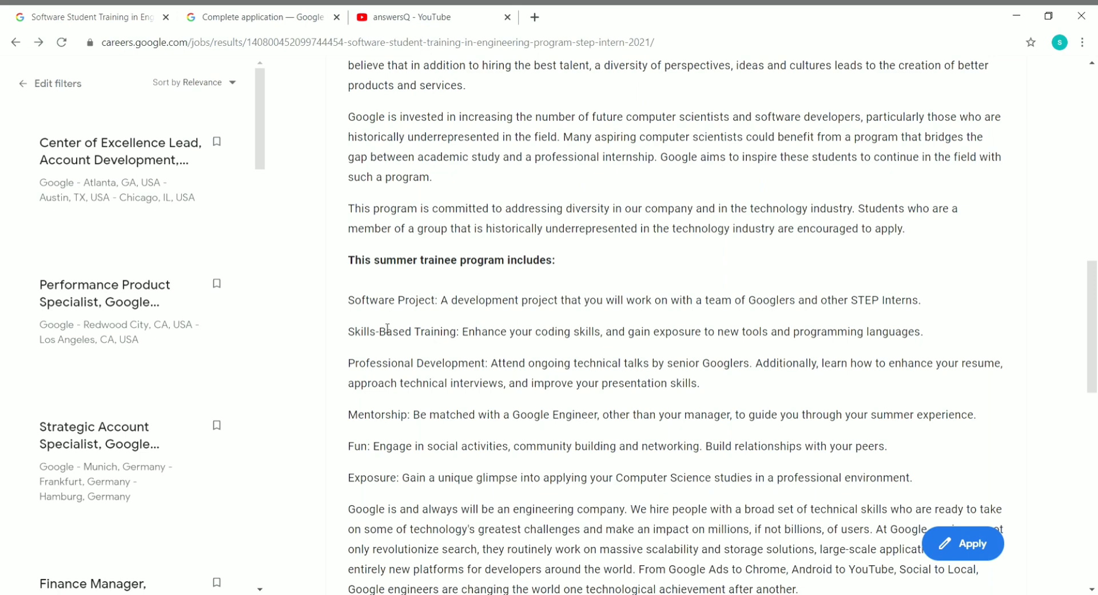
pyautogui.moveTo(515, 318)
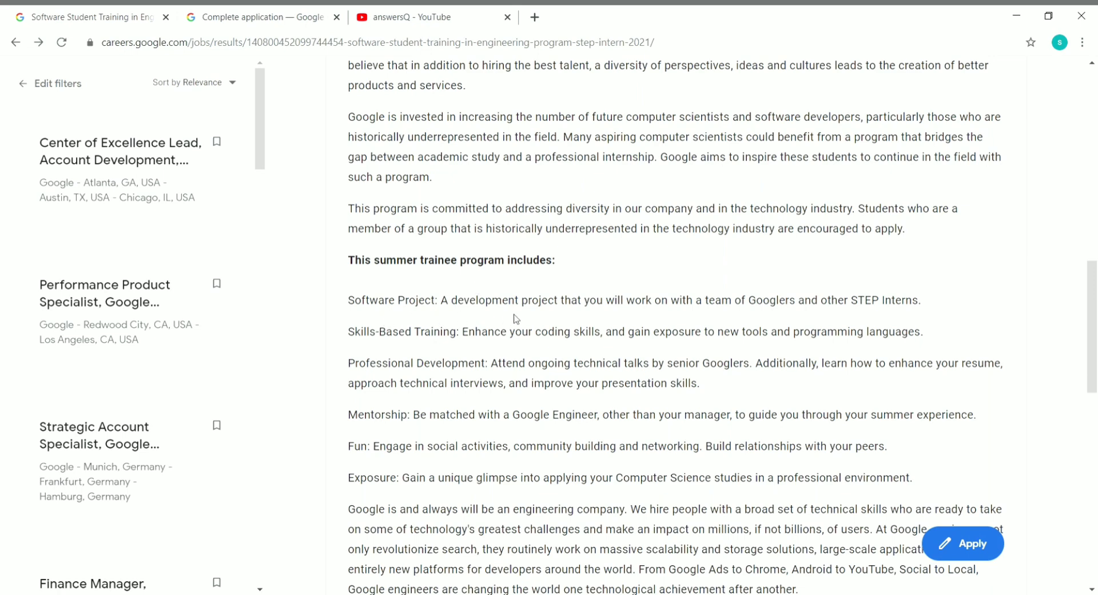
pyautogui.moveTo(452, 355)
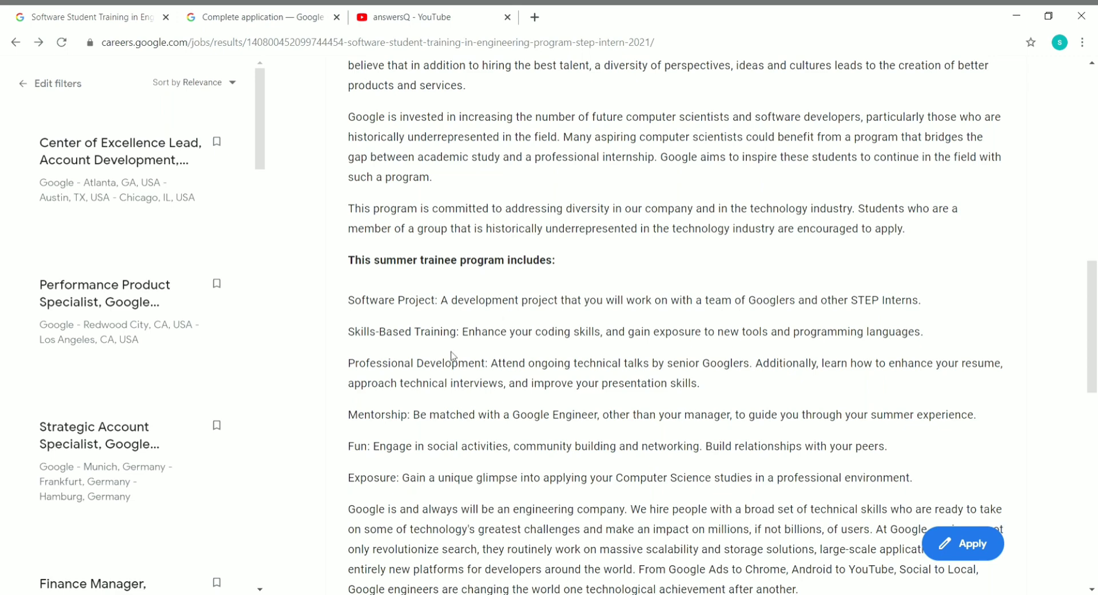
pyautogui.moveTo(530, 361)
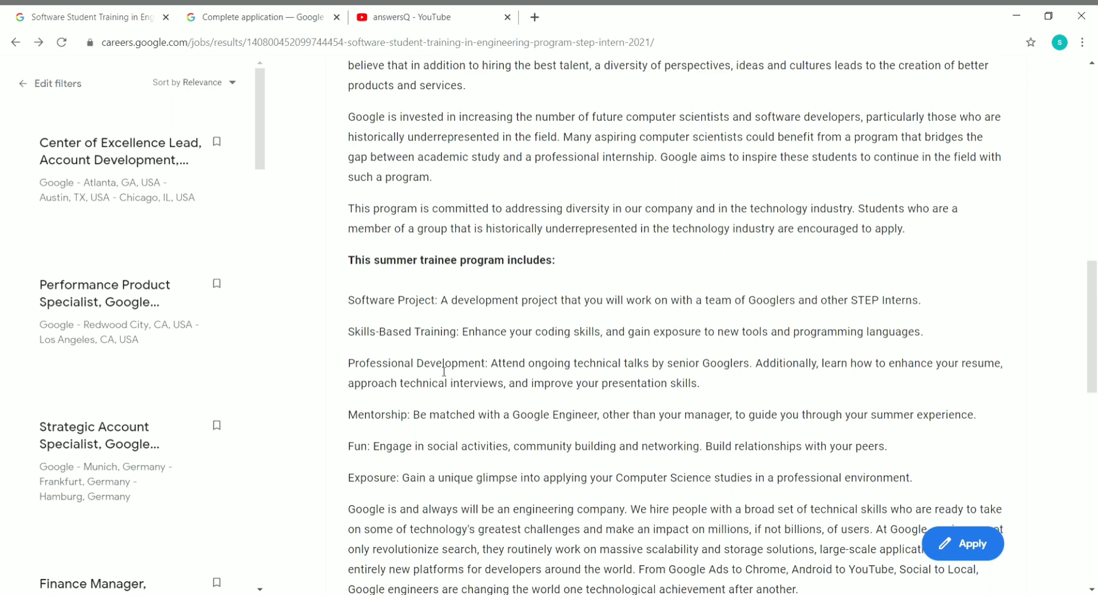
pyautogui.moveTo(864, 364)
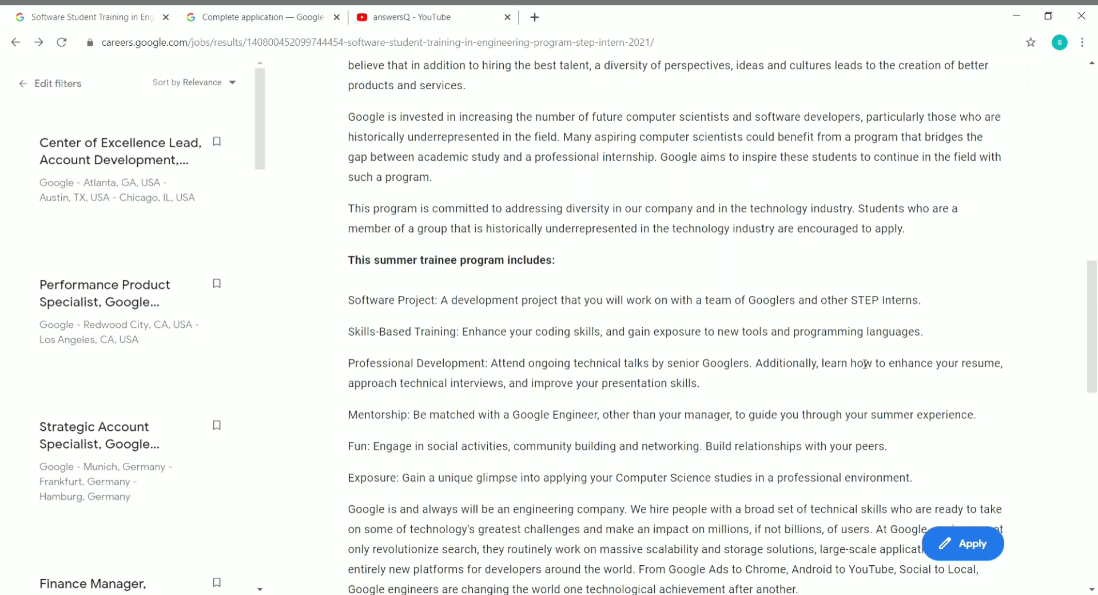
pyautogui.moveTo(897, 376)
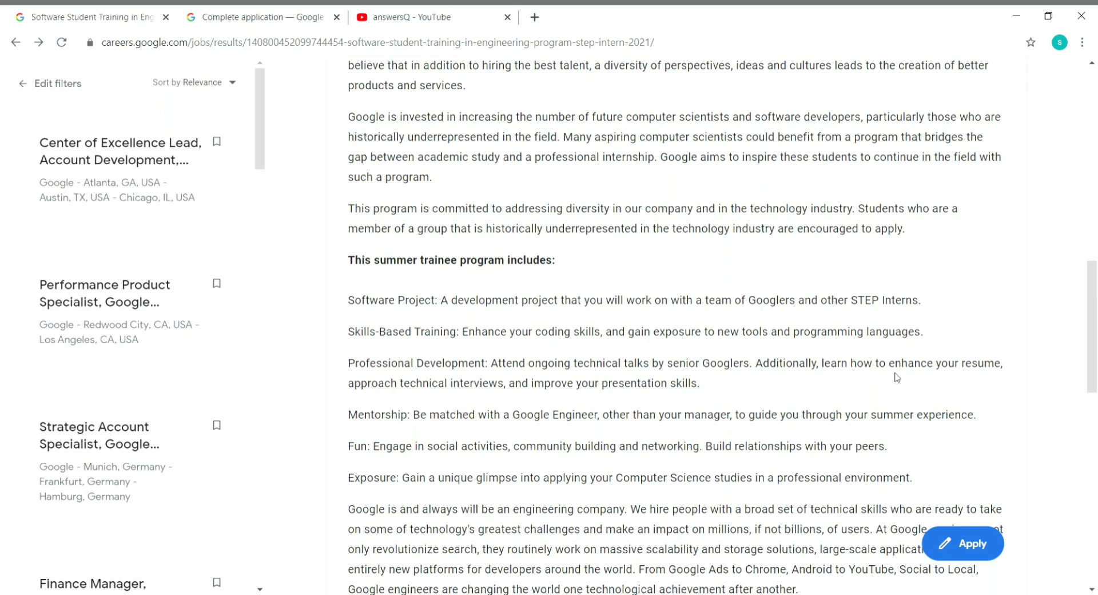
pyautogui.moveTo(456, 426)
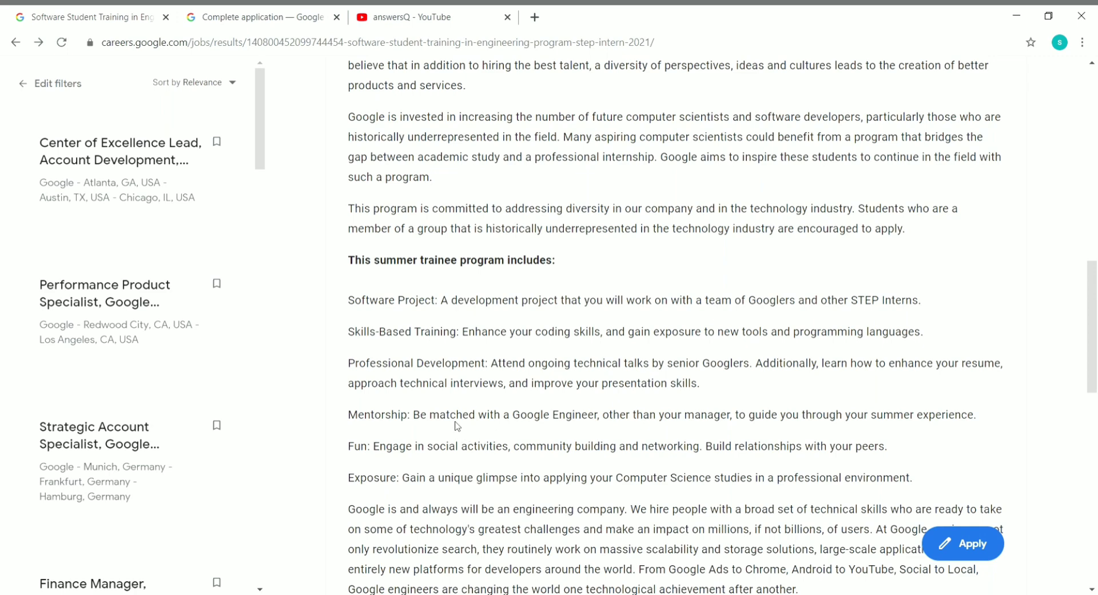
pyautogui.moveTo(522, 402)
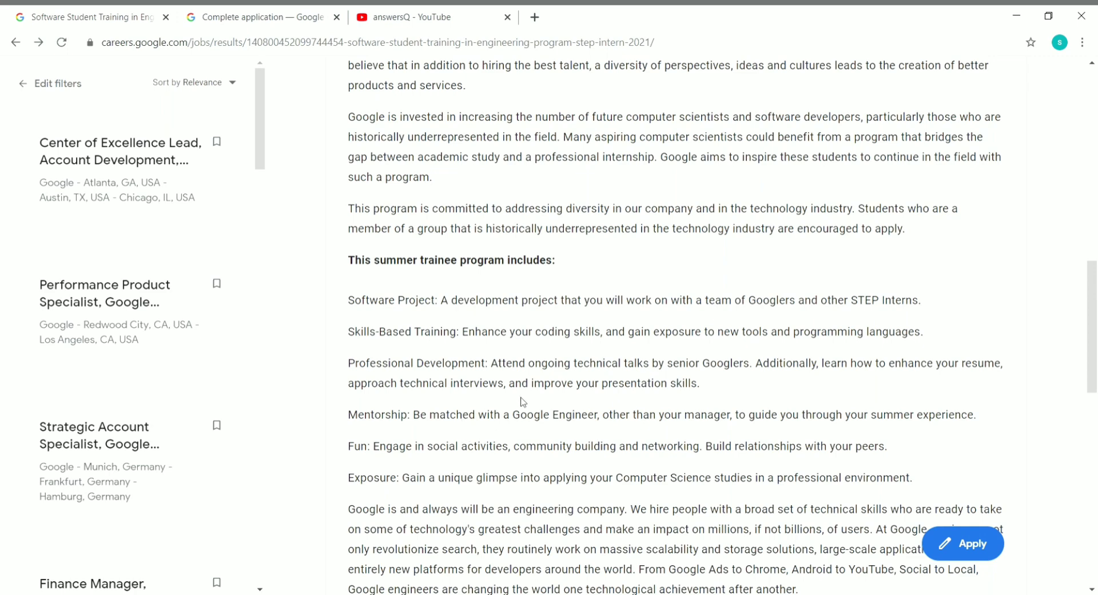
pyautogui.moveTo(391, 435)
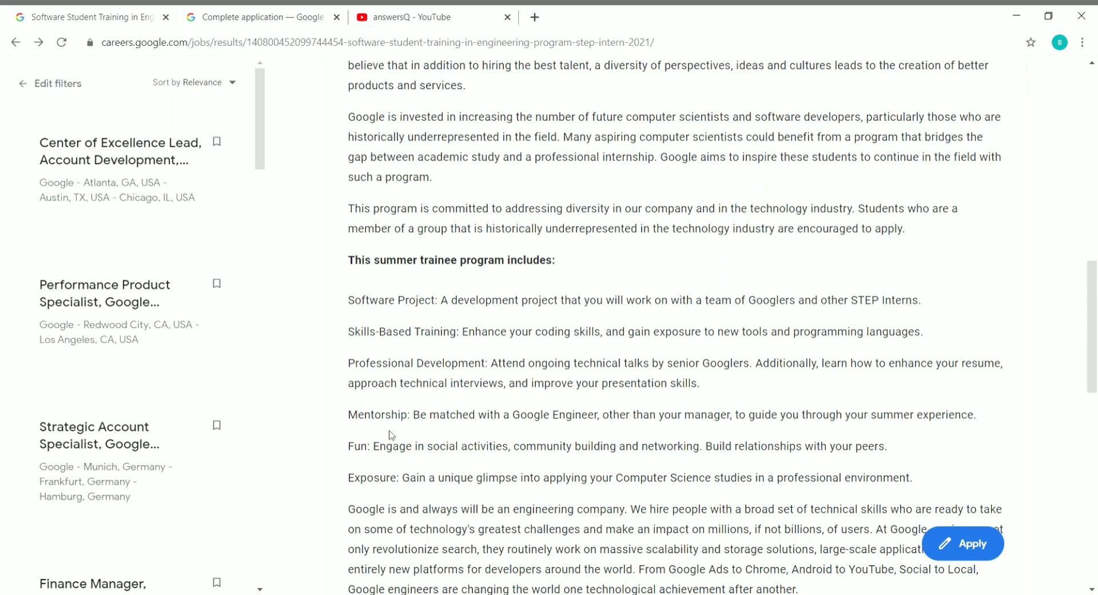
pyautogui.moveTo(383, 430)
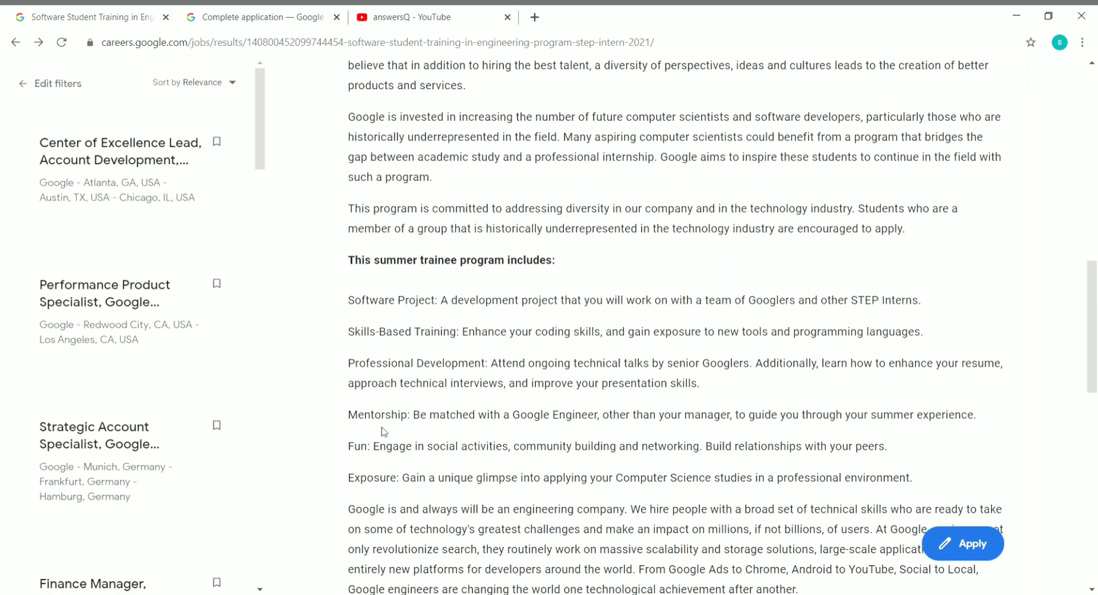
pyautogui.moveTo(384, 502)
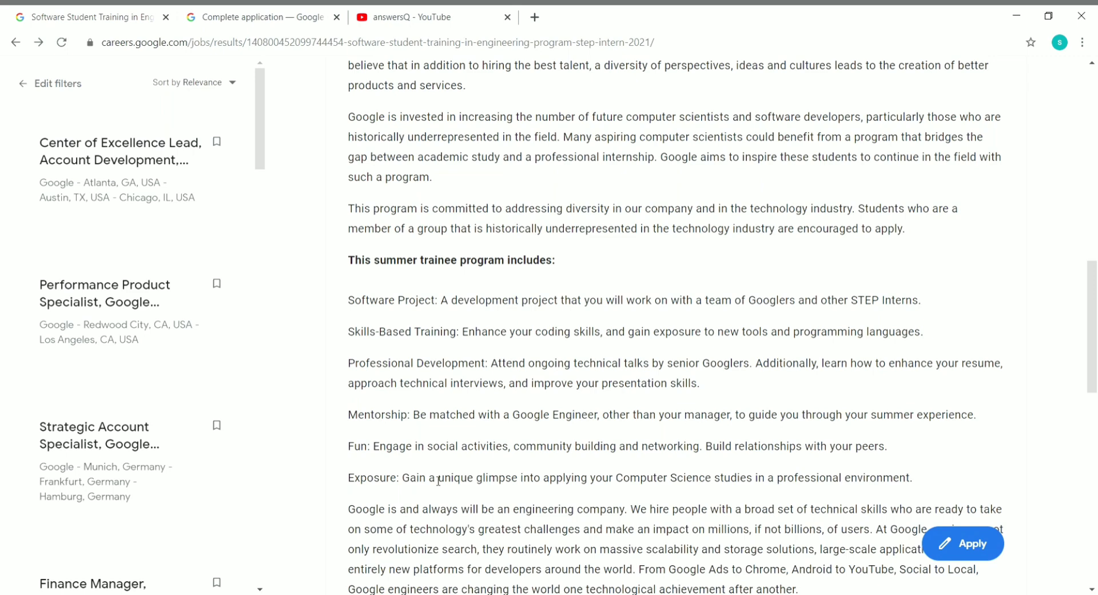
pyautogui.moveTo(496, 430)
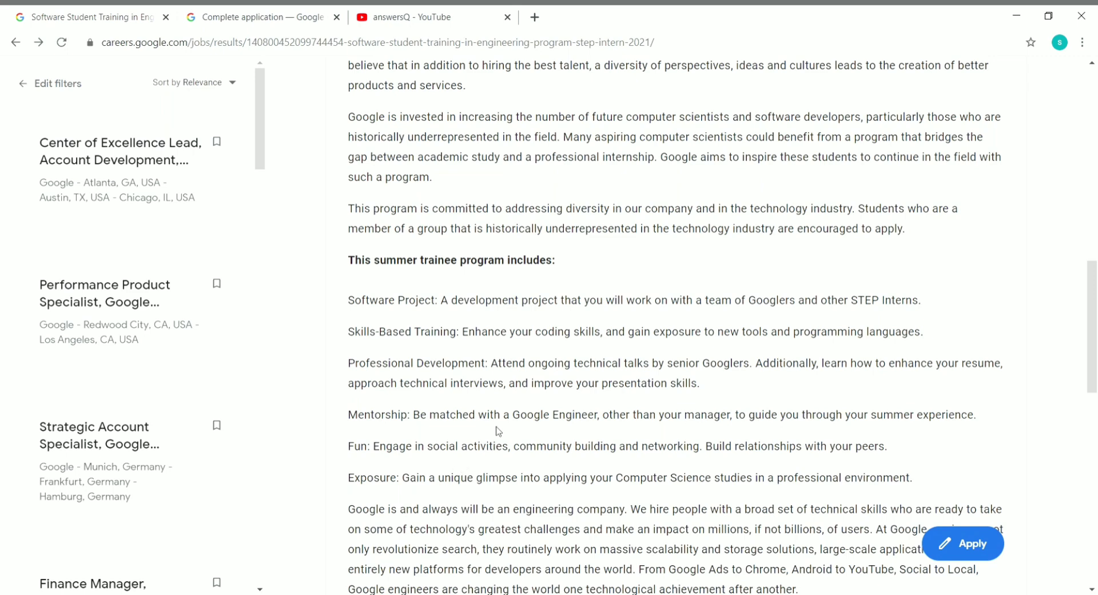
# - Scroll past Responsibilities to the Locations map pinning Bengaluru and Hyderabad
pyautogui.scroll(-3)
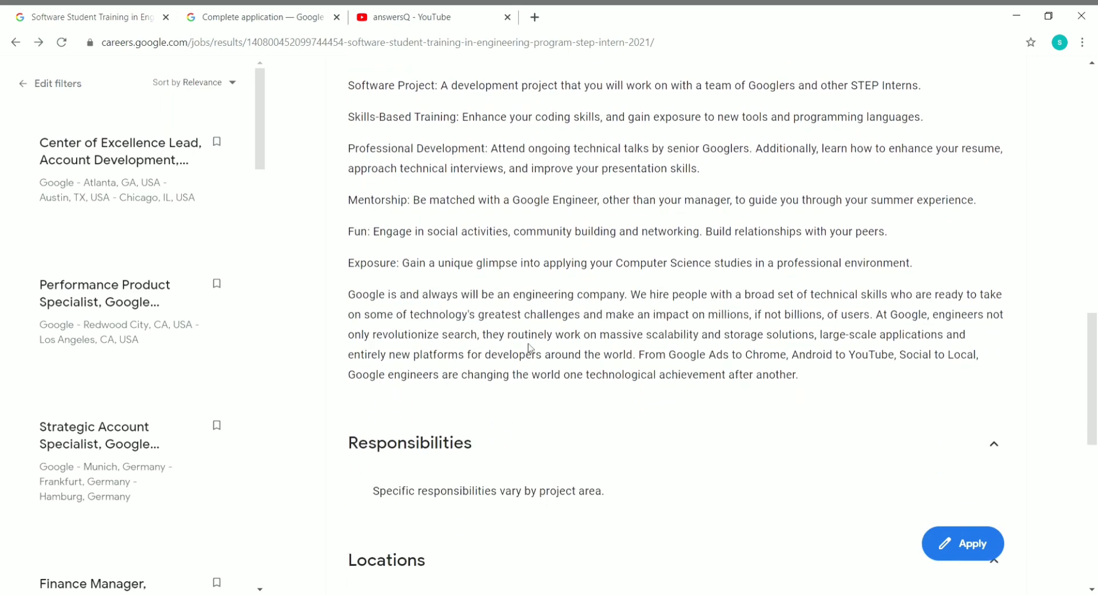
pyautogui.scroll(-3)
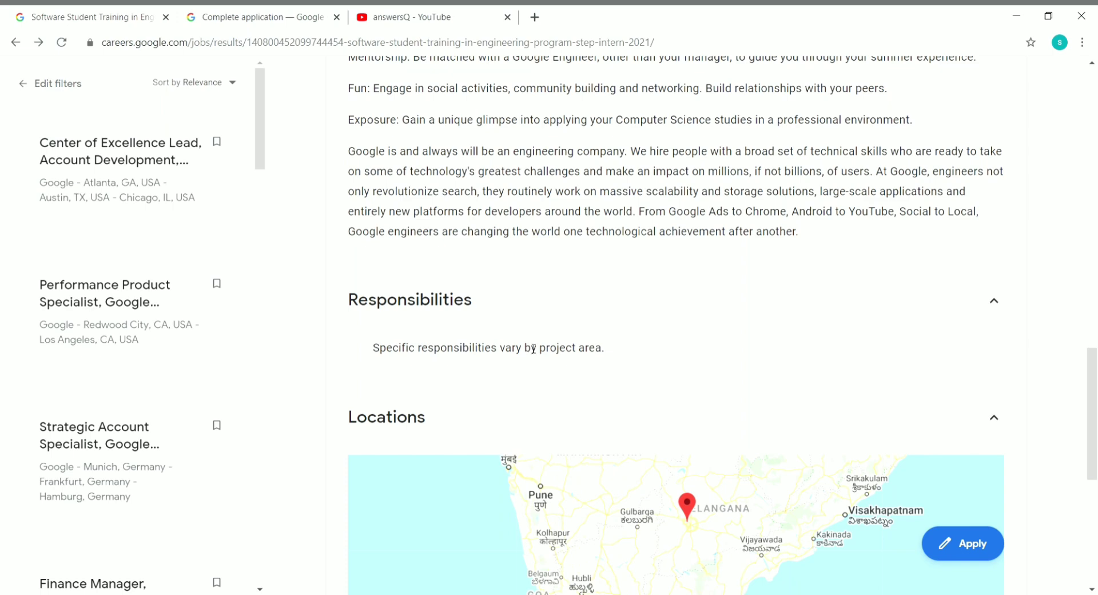
pyautogui.moveTo(394, 367)
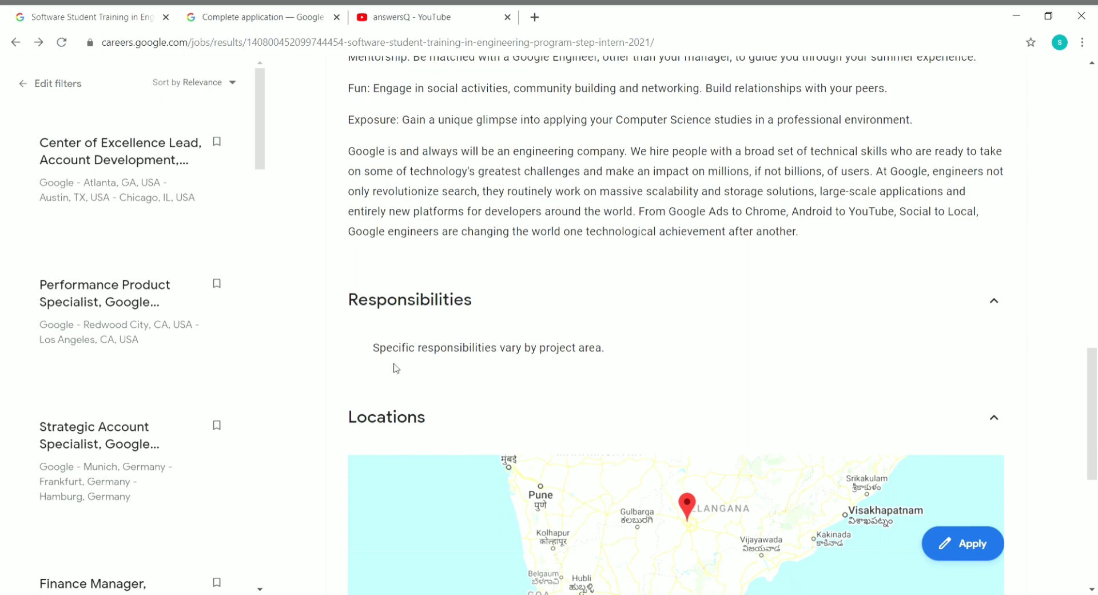
pyautogui.moveTo(595, 364)
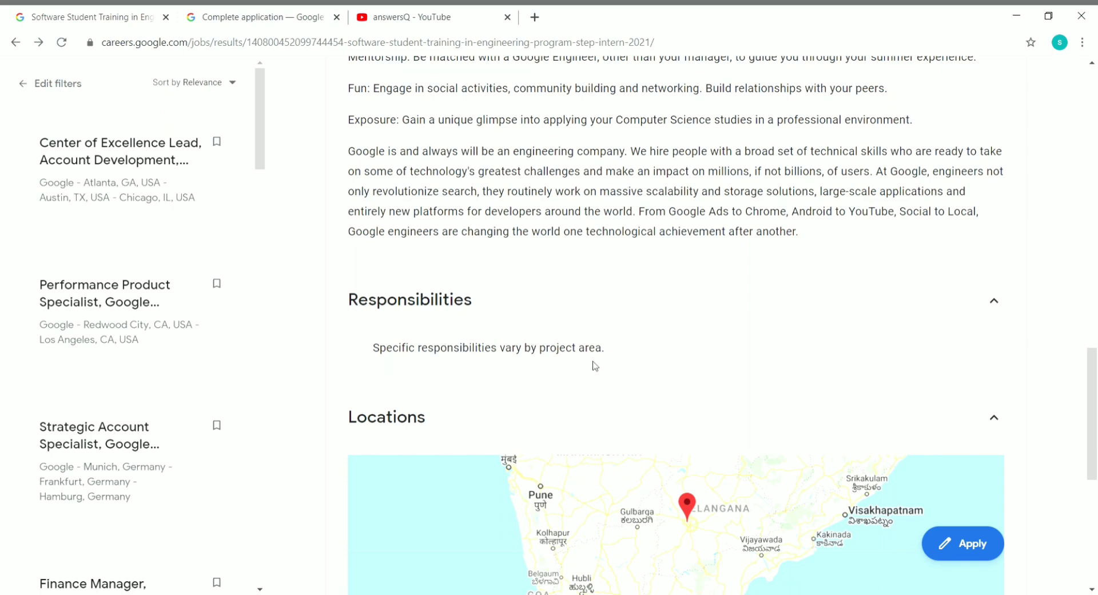
pyautogui.moveTo(624, 364)
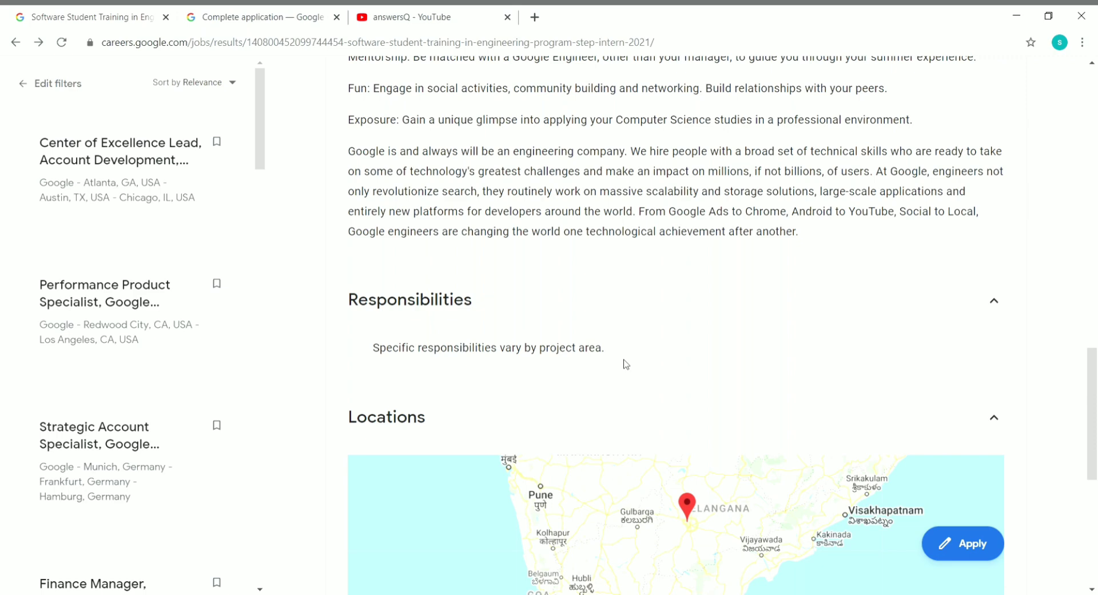
pyautogui.scroll(-3)
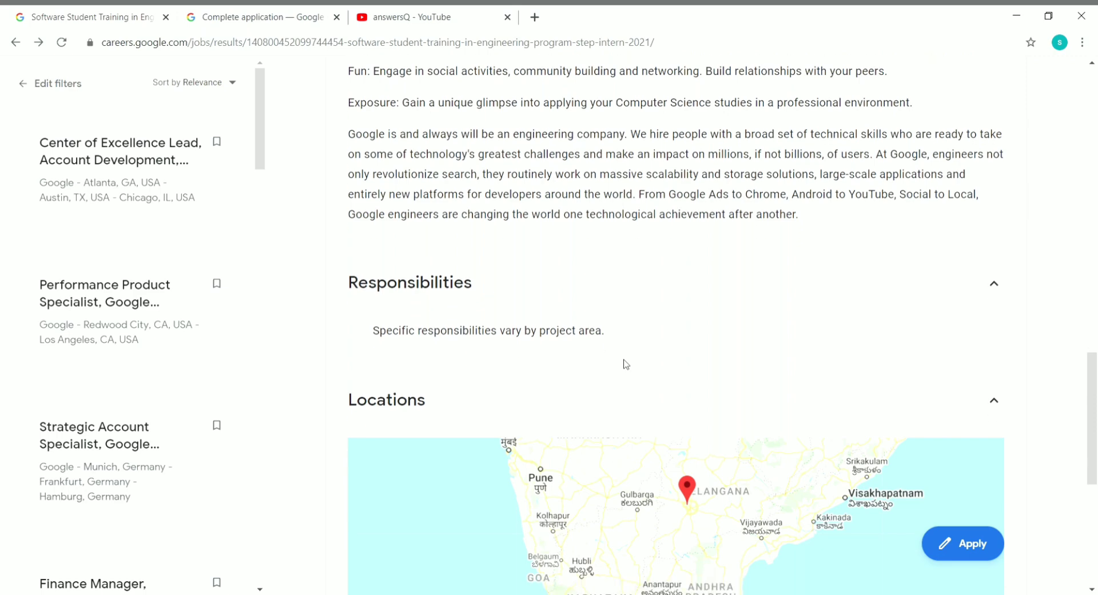
pyautogui.scroll(-3)
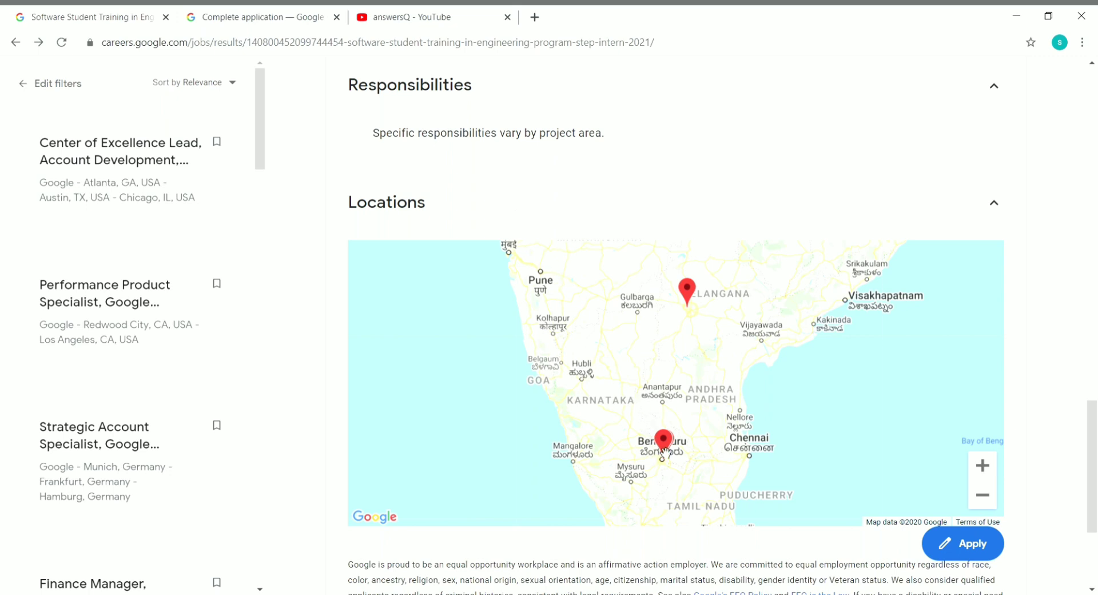
pyautogui.moveTo(699, 295)
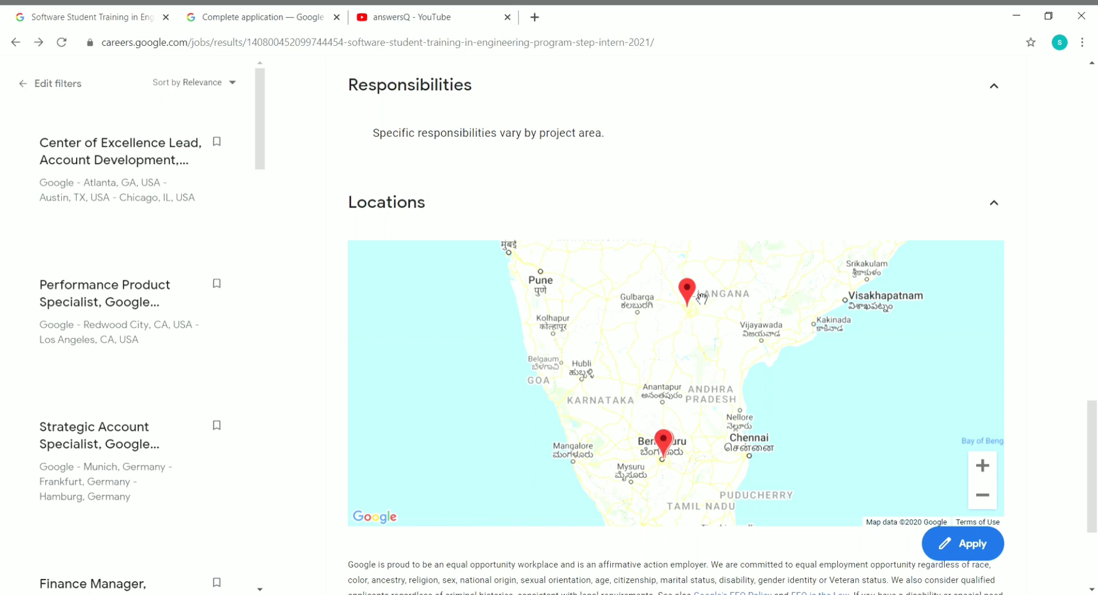
pyautogui.moveTo(706, 302)
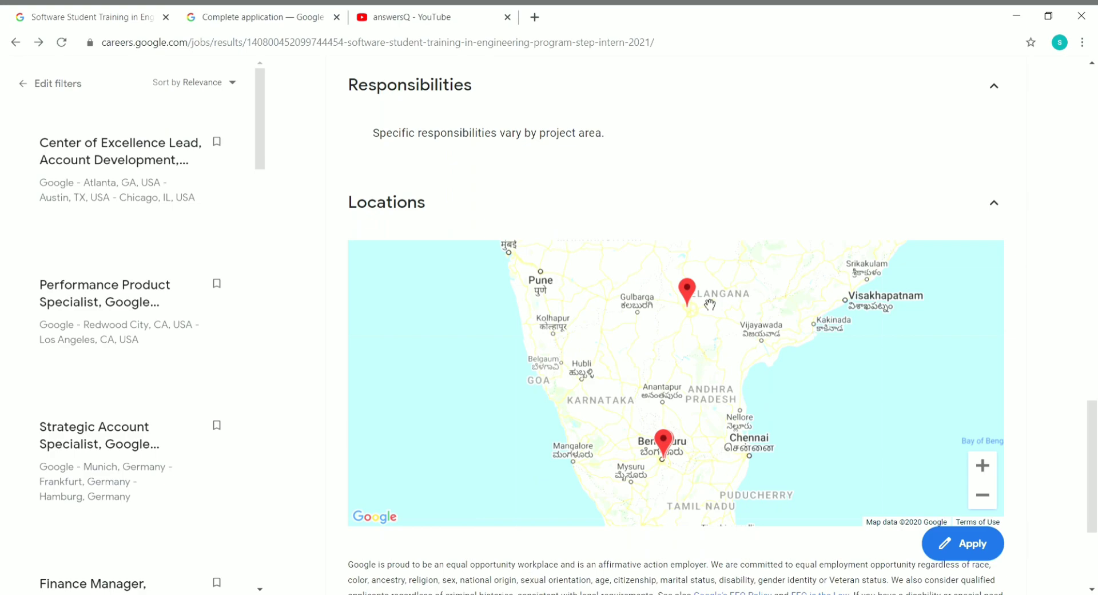
# - Scroll up to the posting's title, Bengaluru and Hyderabad locations, and COVID-19 notice
pyautogui.scroll(3)
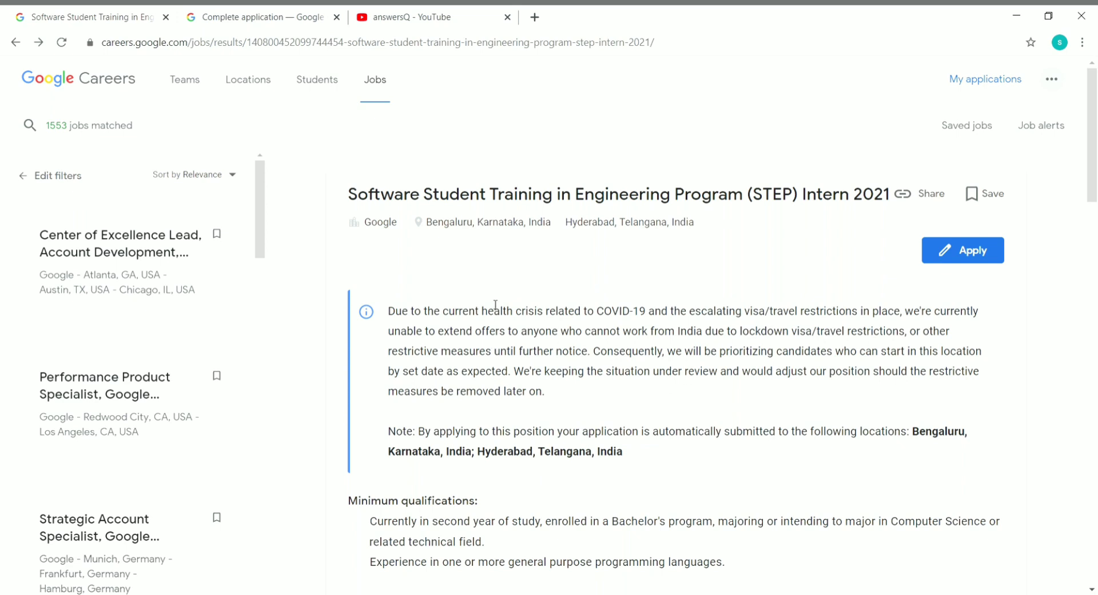
pyautogui.moveTo(648, 389)
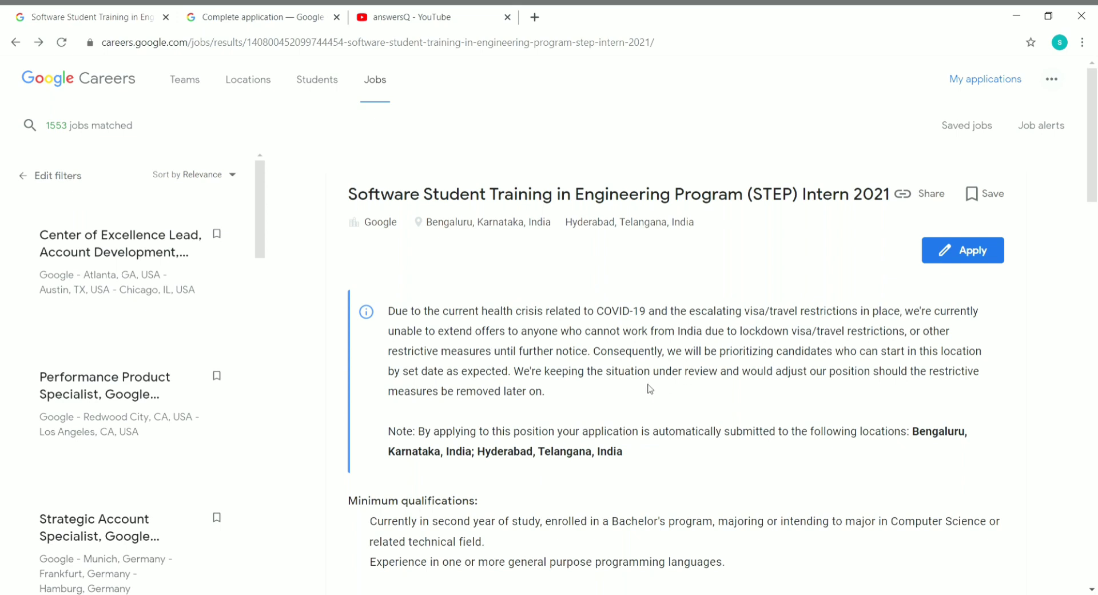
pyautogui.moveTo(428, 303)
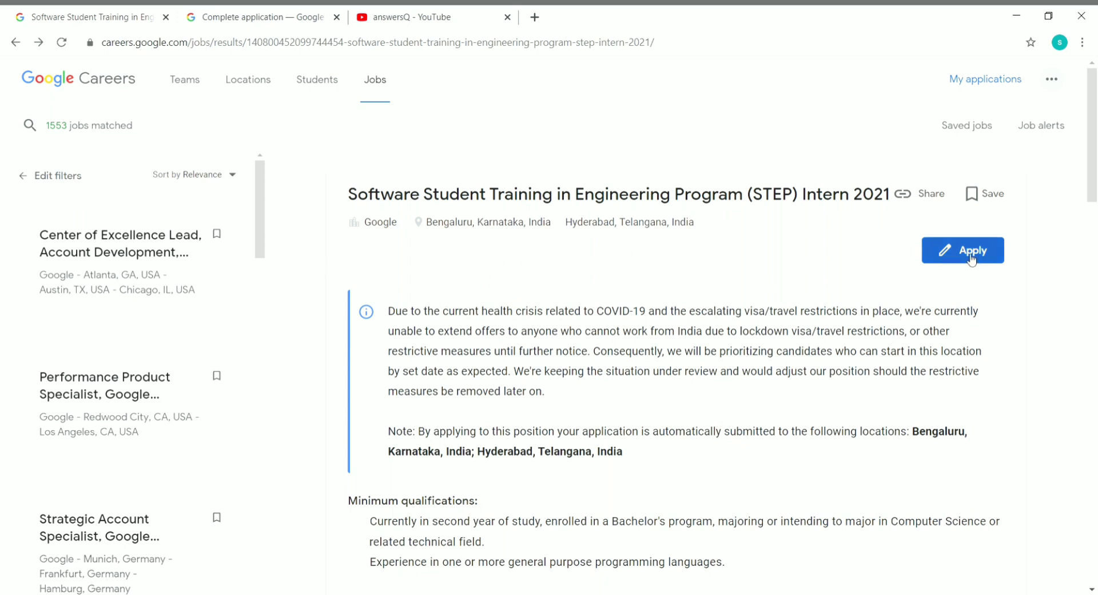
# - Start the application and scroll through Resume, Contact details, Higher education and Work experience
pyautogui.click(962, 250)
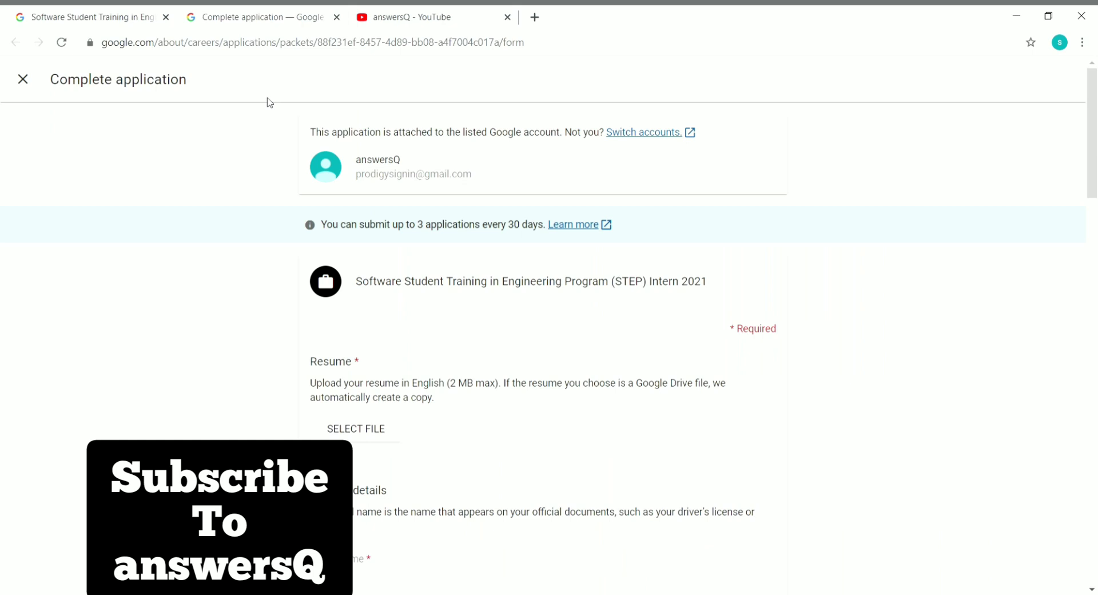
pyautogui.moveTo(396, 171)
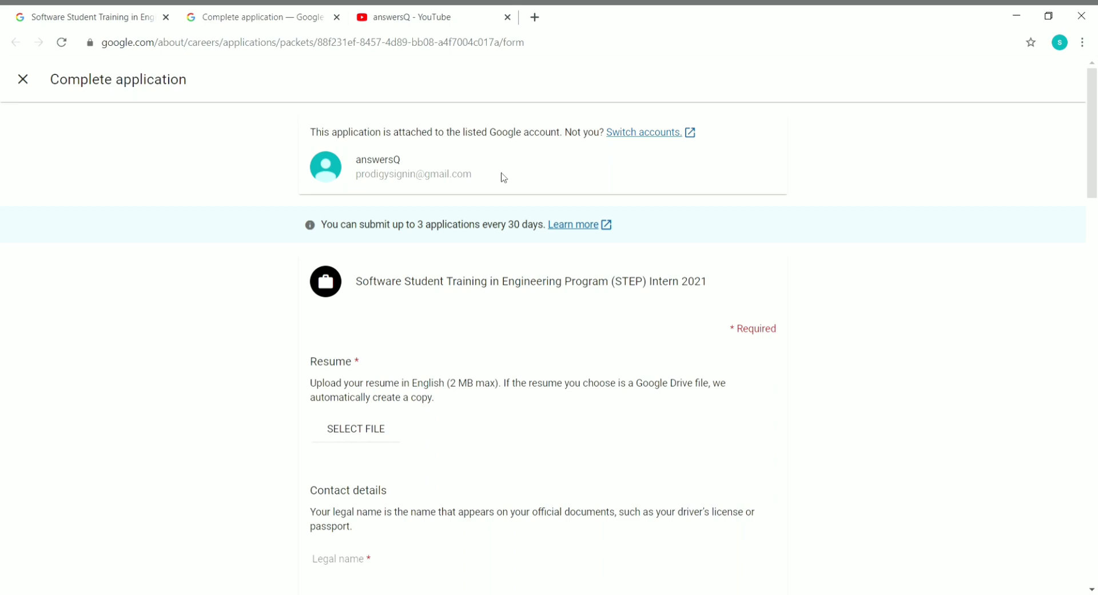
pyautogui.scroll(-3)
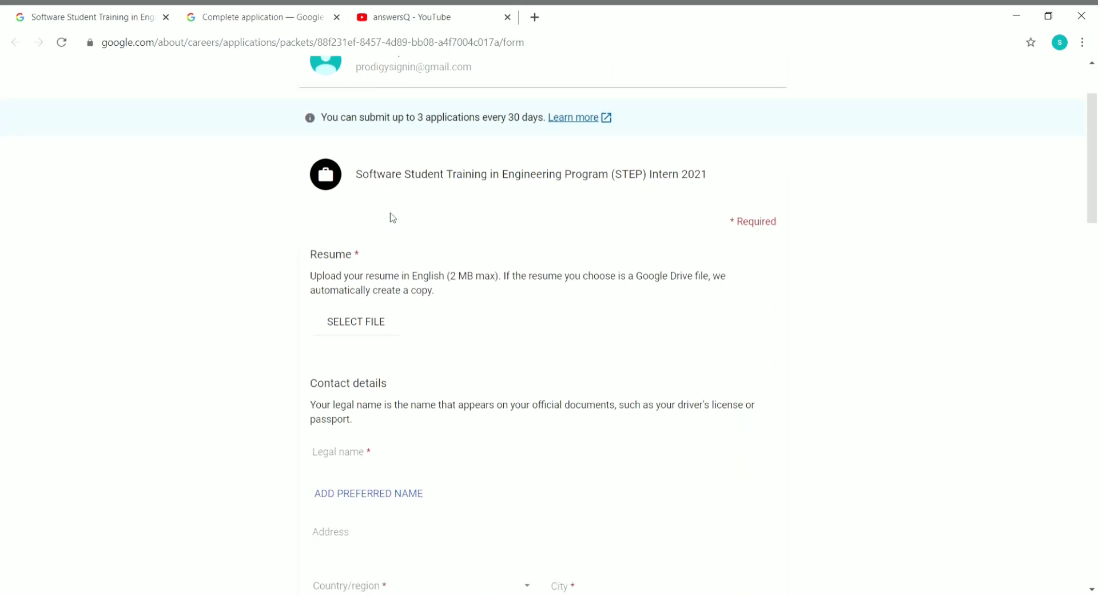
pyautogui.scroll(-3)
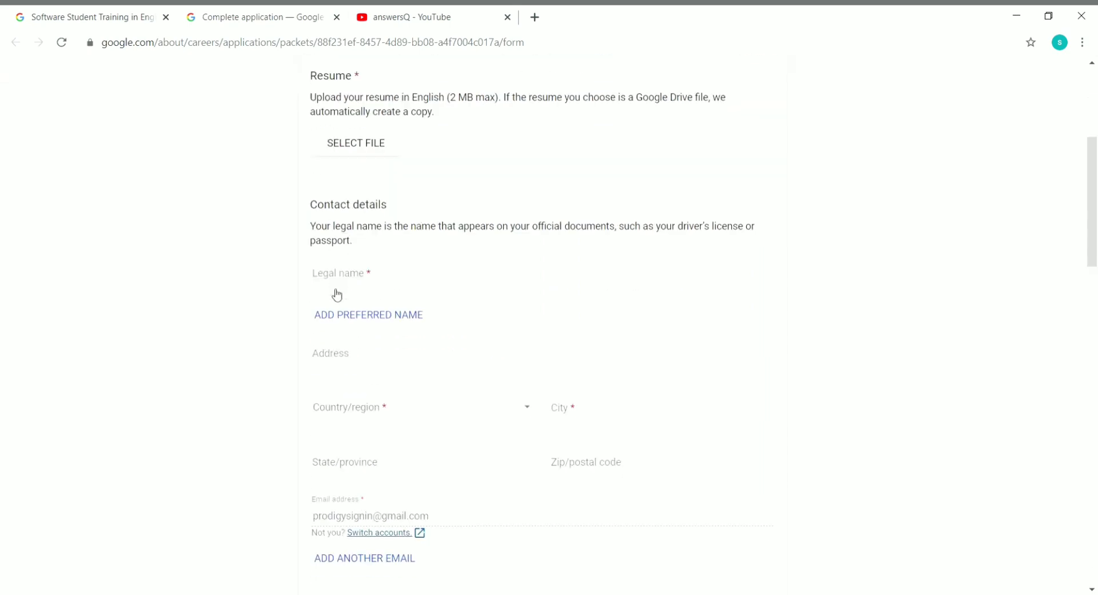
pyautogui.scroll(-3)
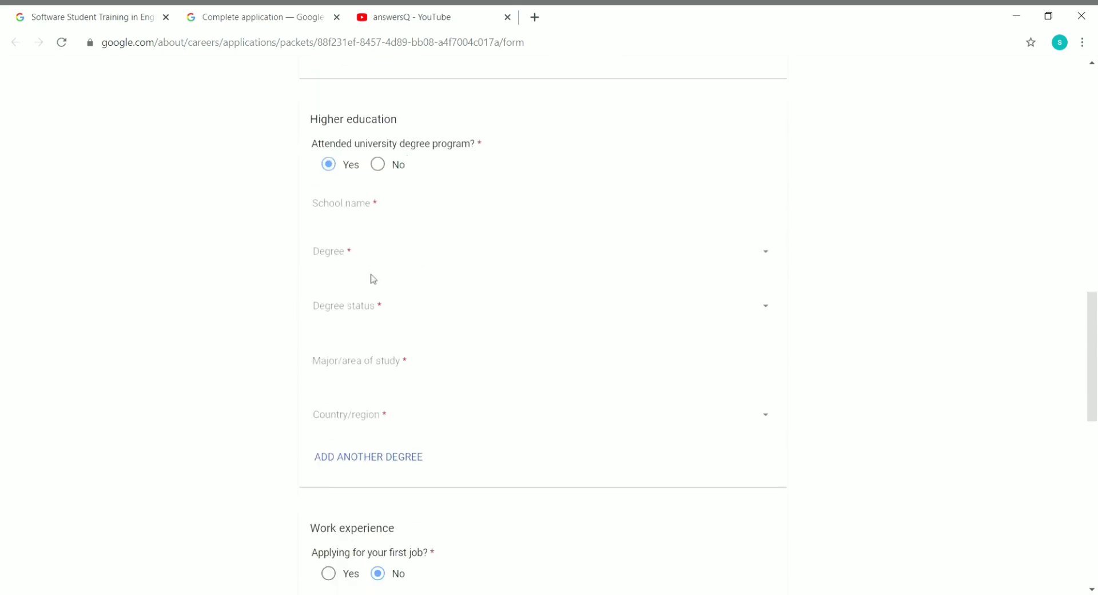
pyautogui.scroll(-3)
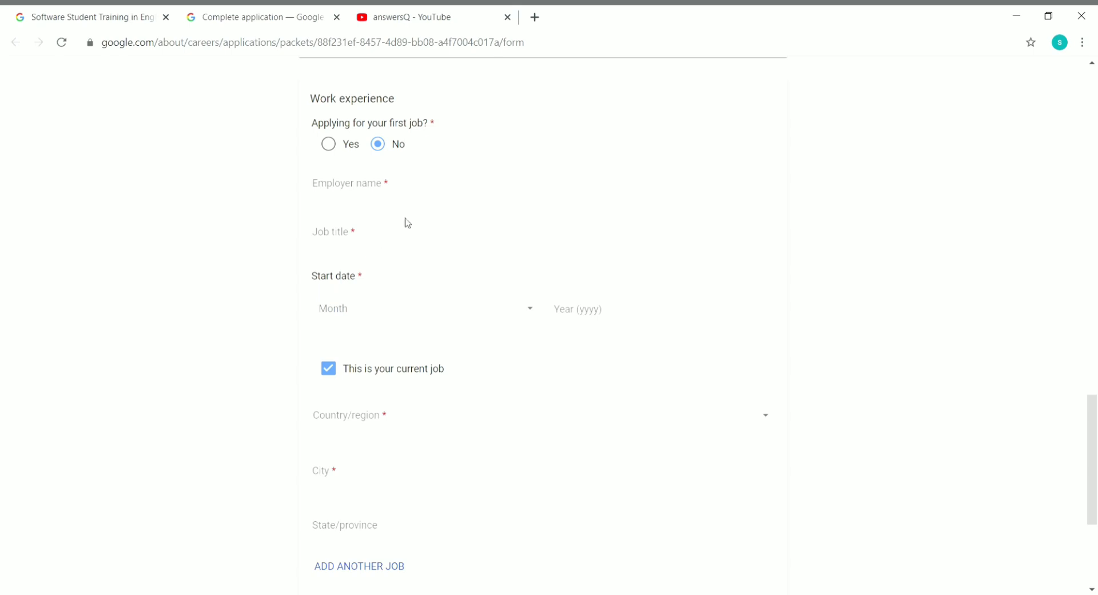
pyautogui.scroll(-3)
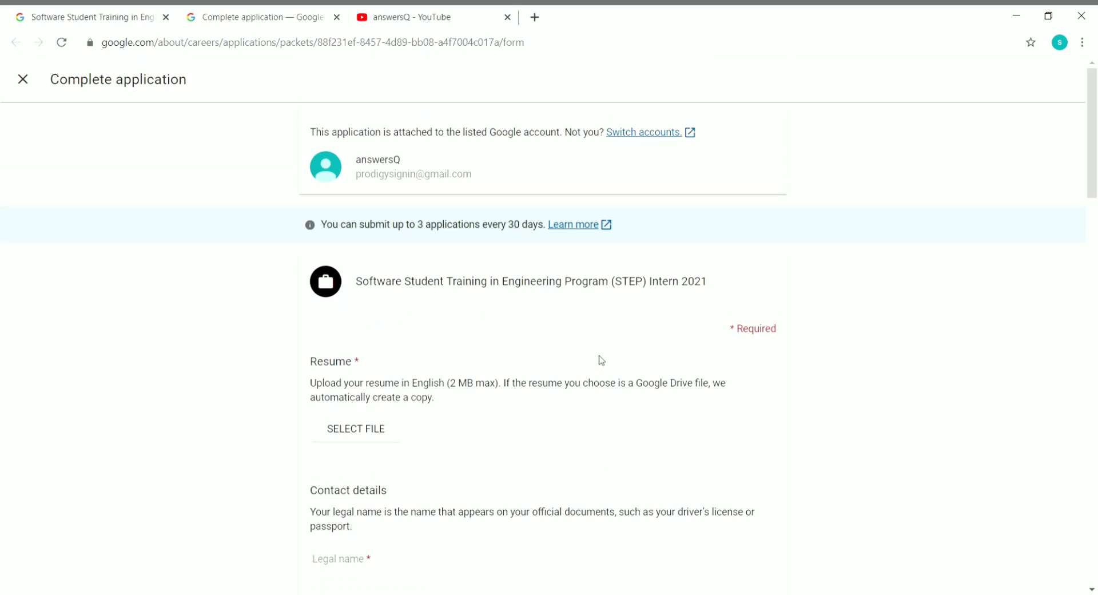
# - Close the Complete application form without submitting it
pyautogui.click(15, 41)
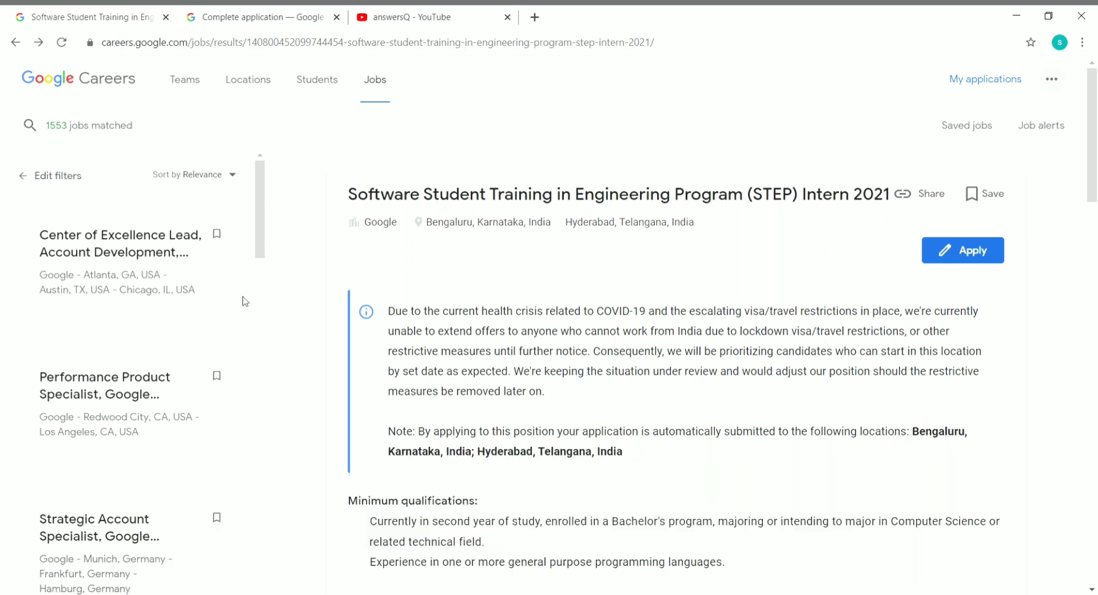
pyautogui.moveTo(415, 37)
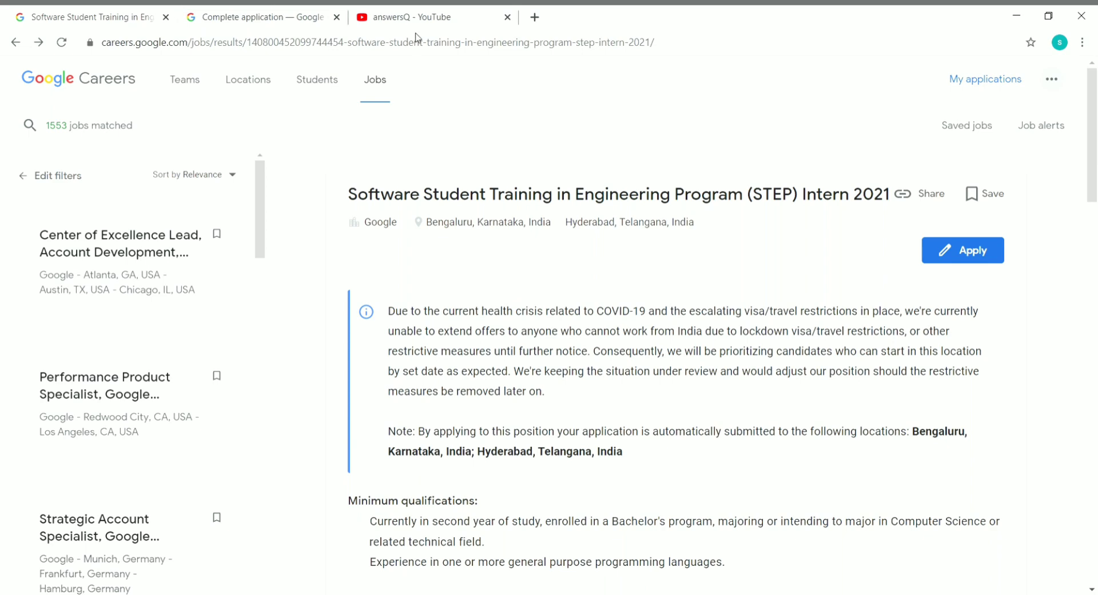
# - Switch back to the answersQ YouTube tab listing recent free-course uploads
pyautogui.click(430, 17)
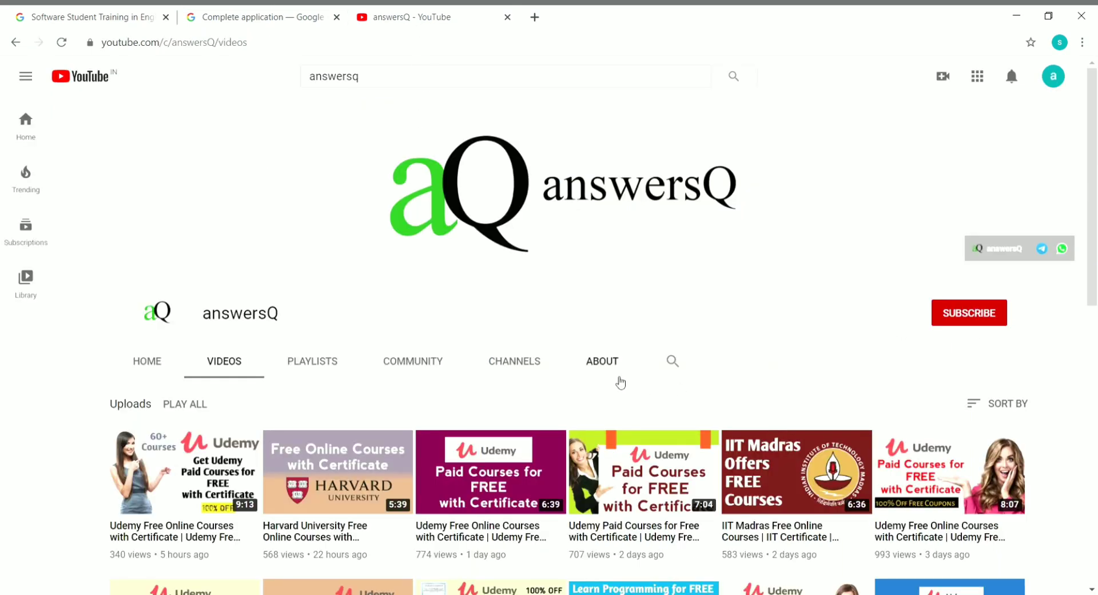
pyautogui.moveTo(1064, 262)
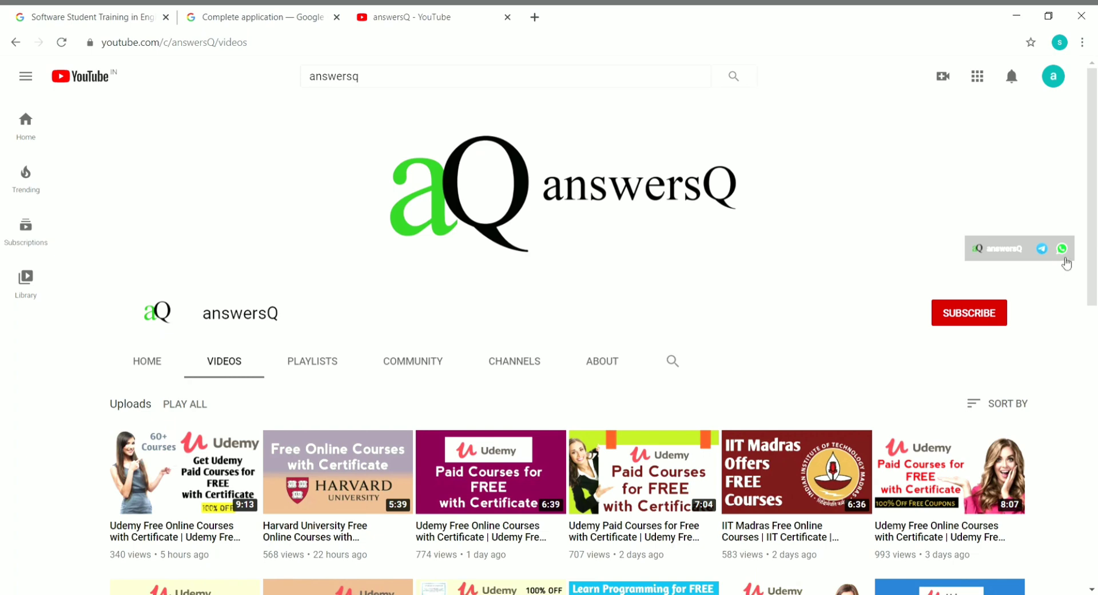
pyautogui.moveTo(564, 413)
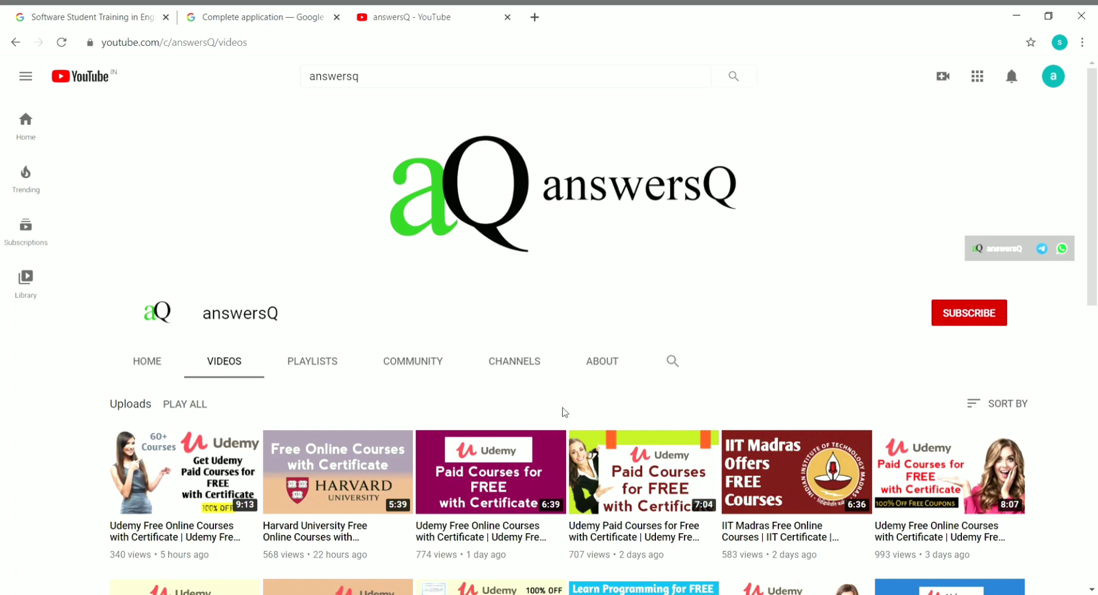